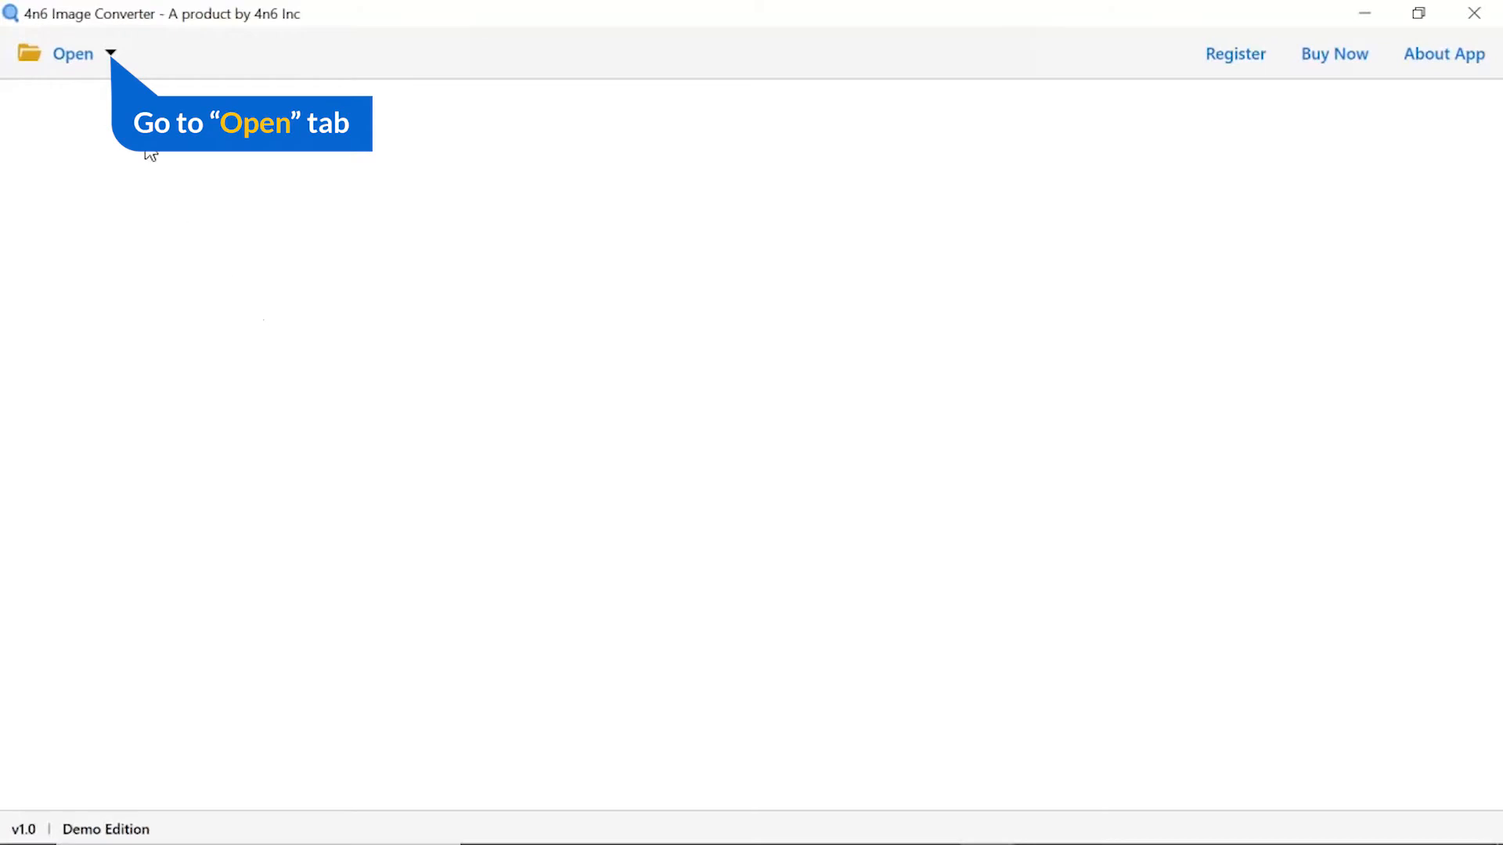
Step: Show the TIFF Files options Choose Files and Choose Folders under Open
click(72, 52)
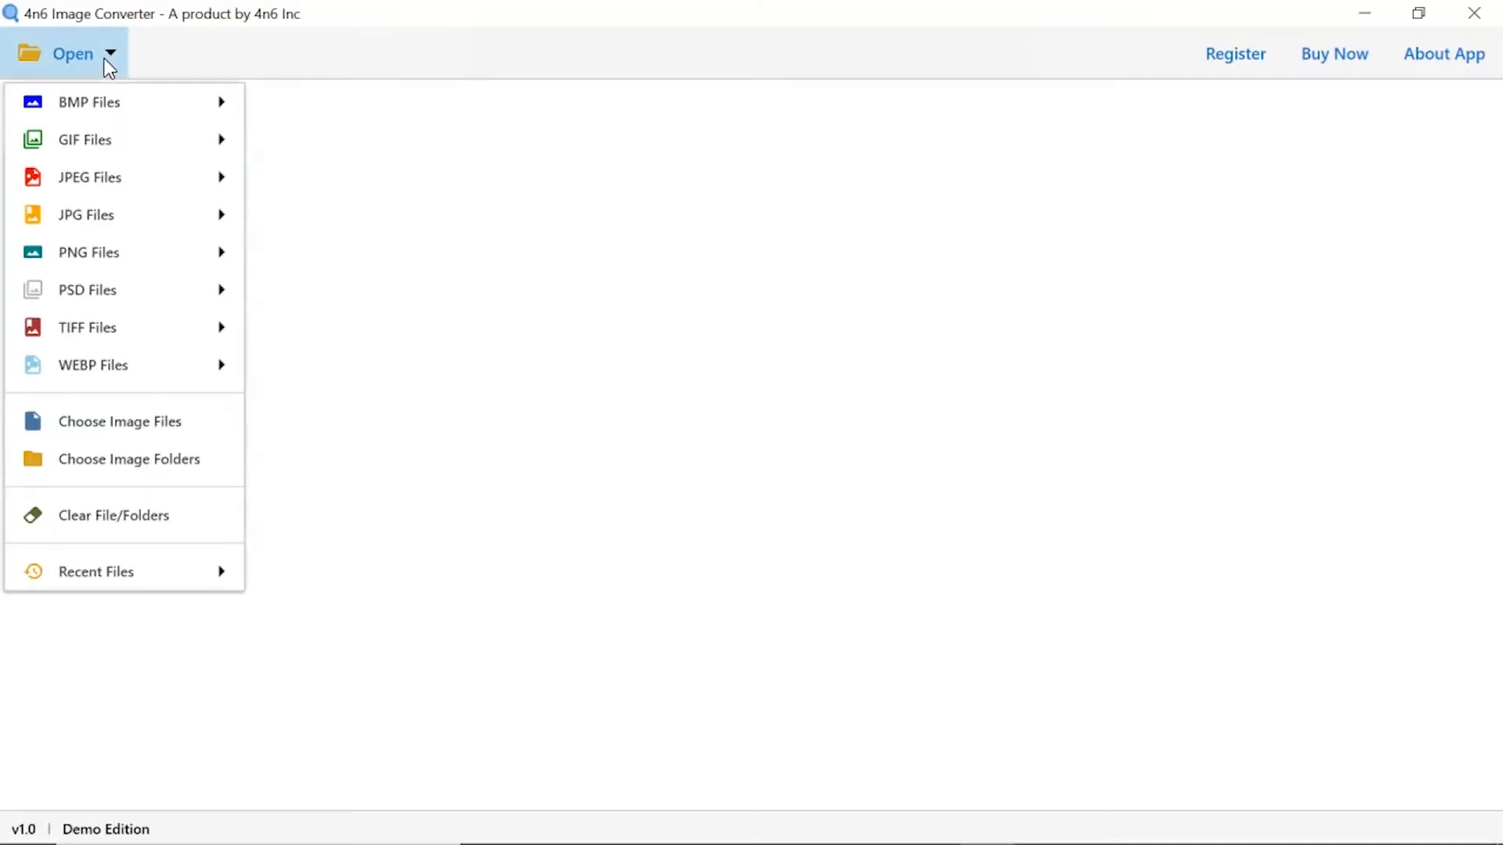
mouse_move(89, 252)
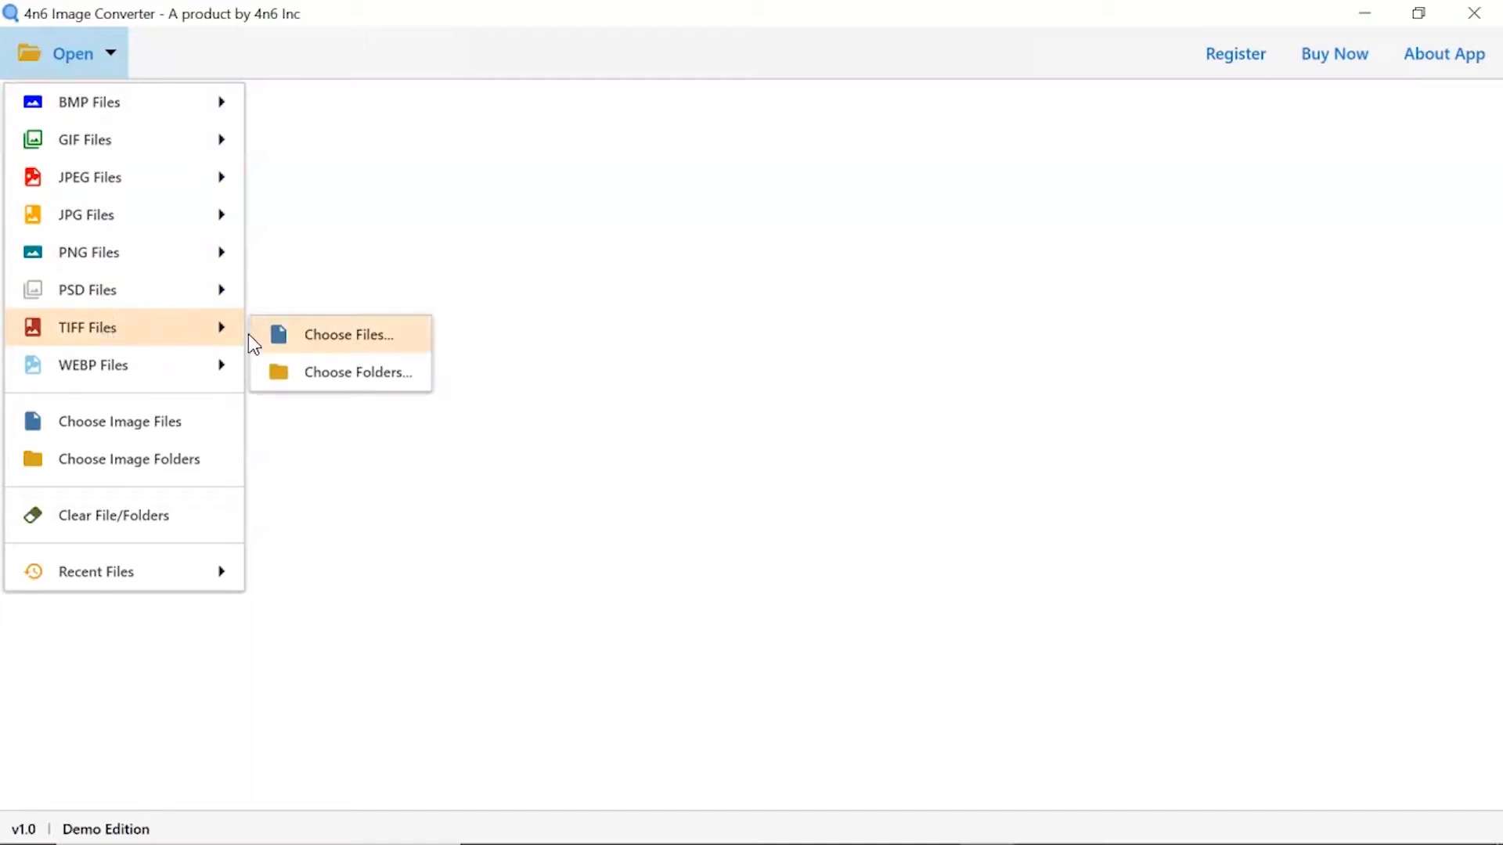
mouse_move(358, 372)
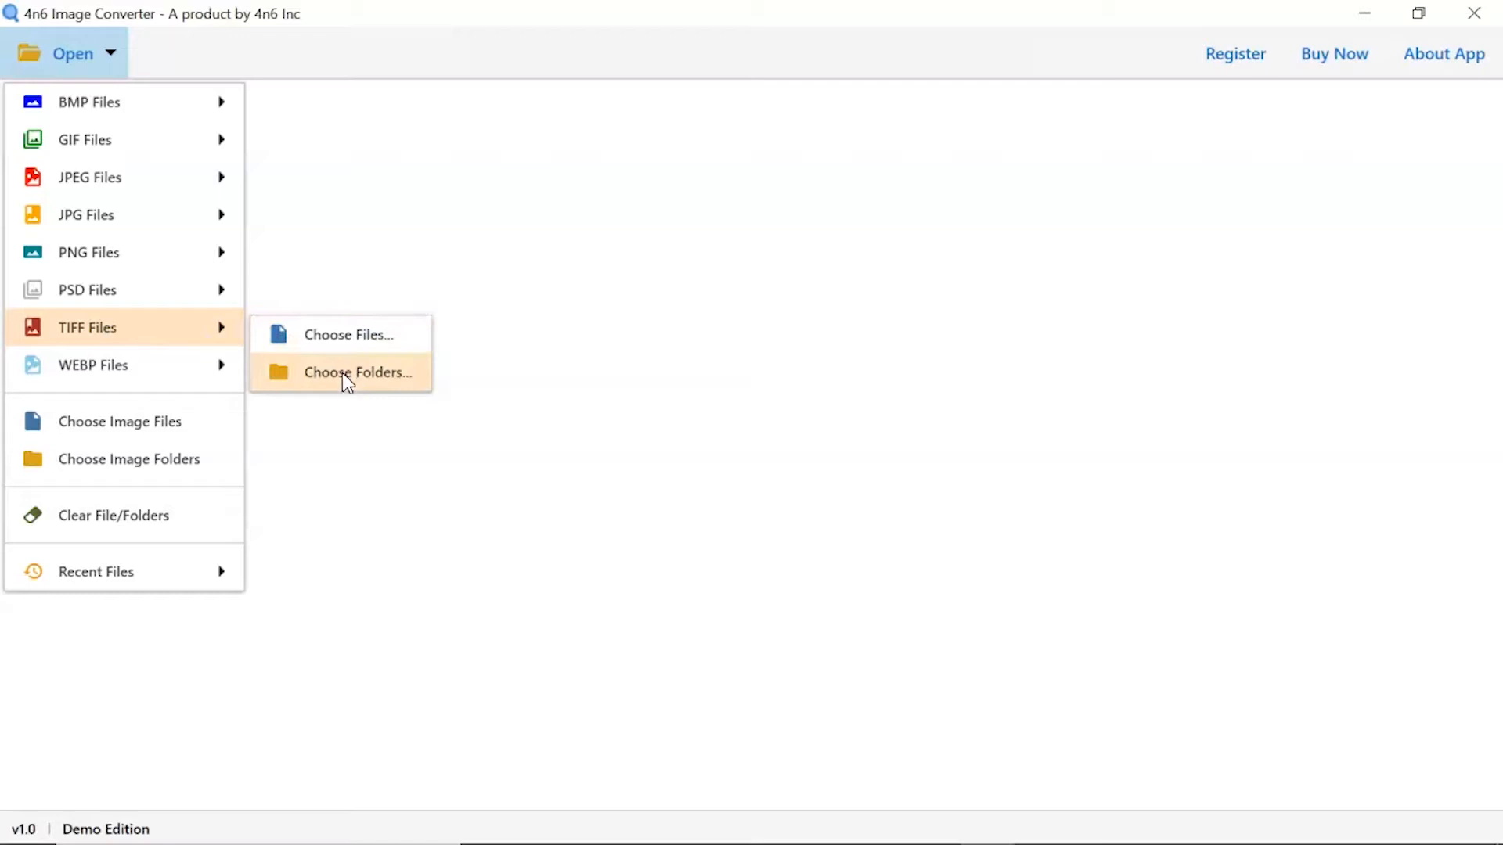
mouse_move(347, 388)
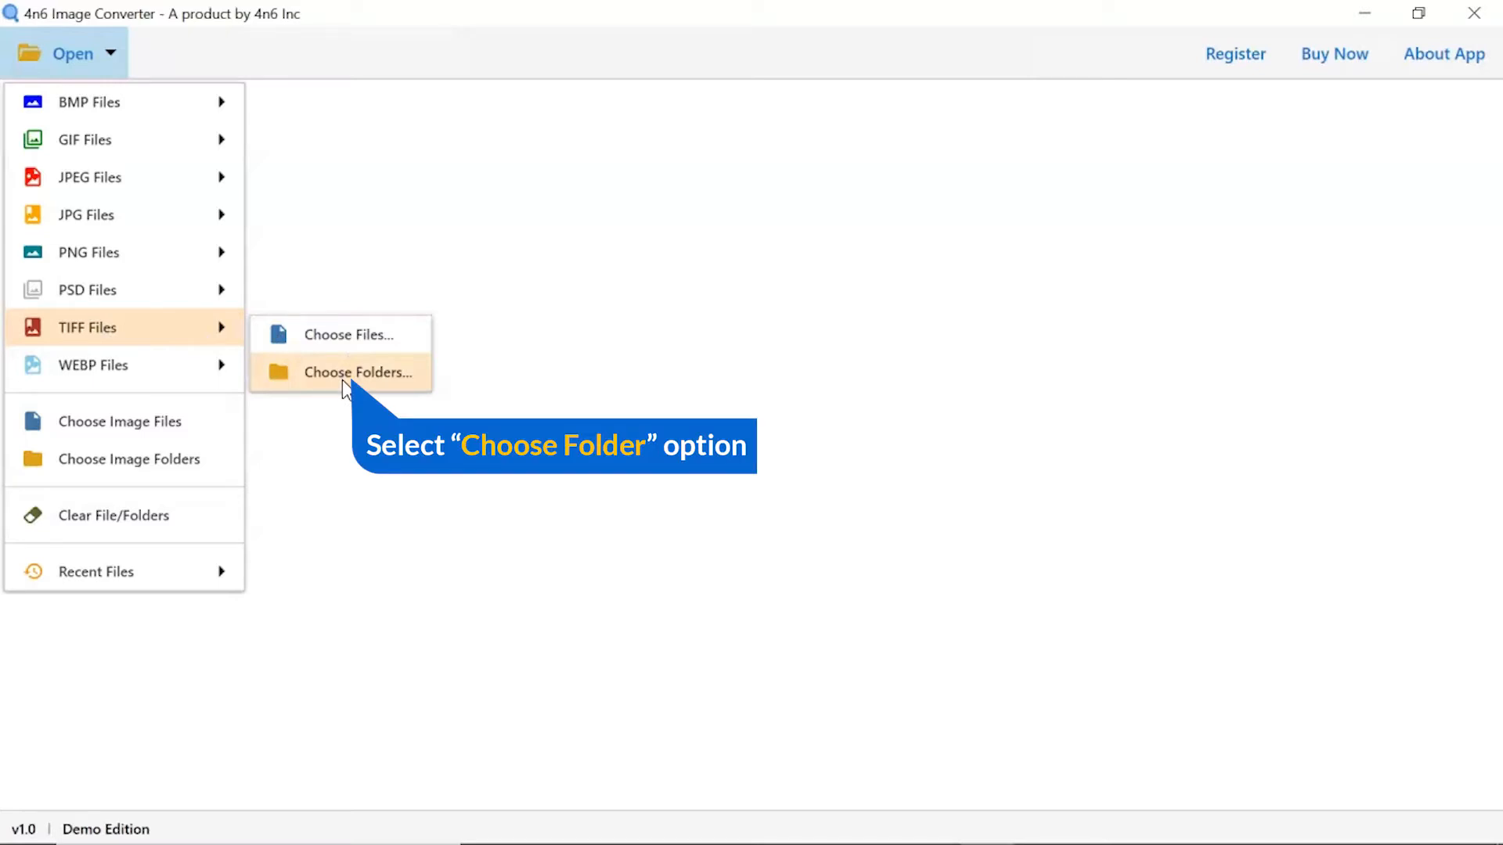
Step: Load the TIF Images folder of nine TIFFs from Desktop Images
click(357, 372)
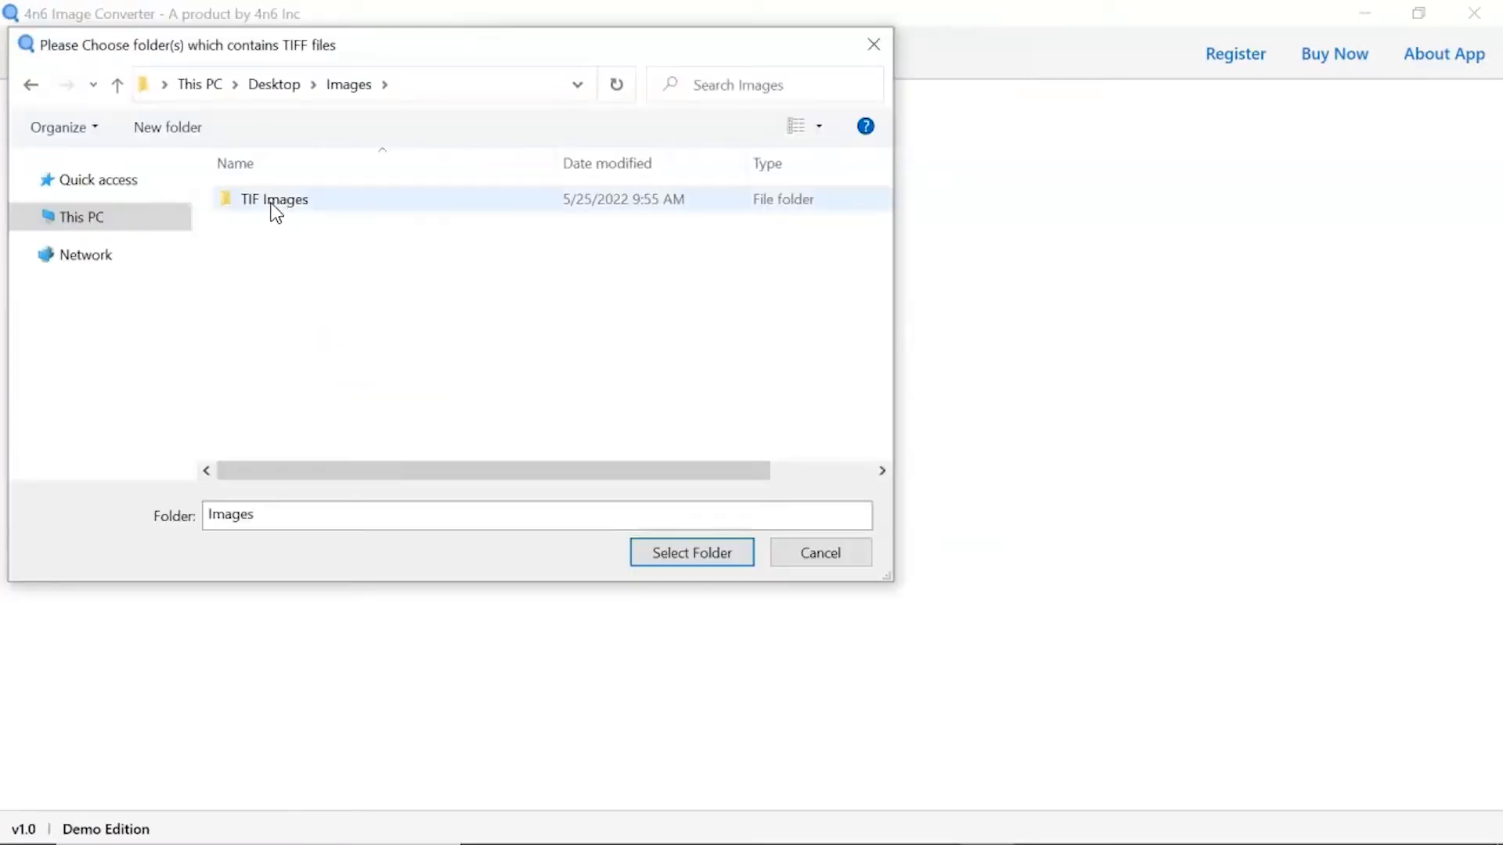
click(274, 198)
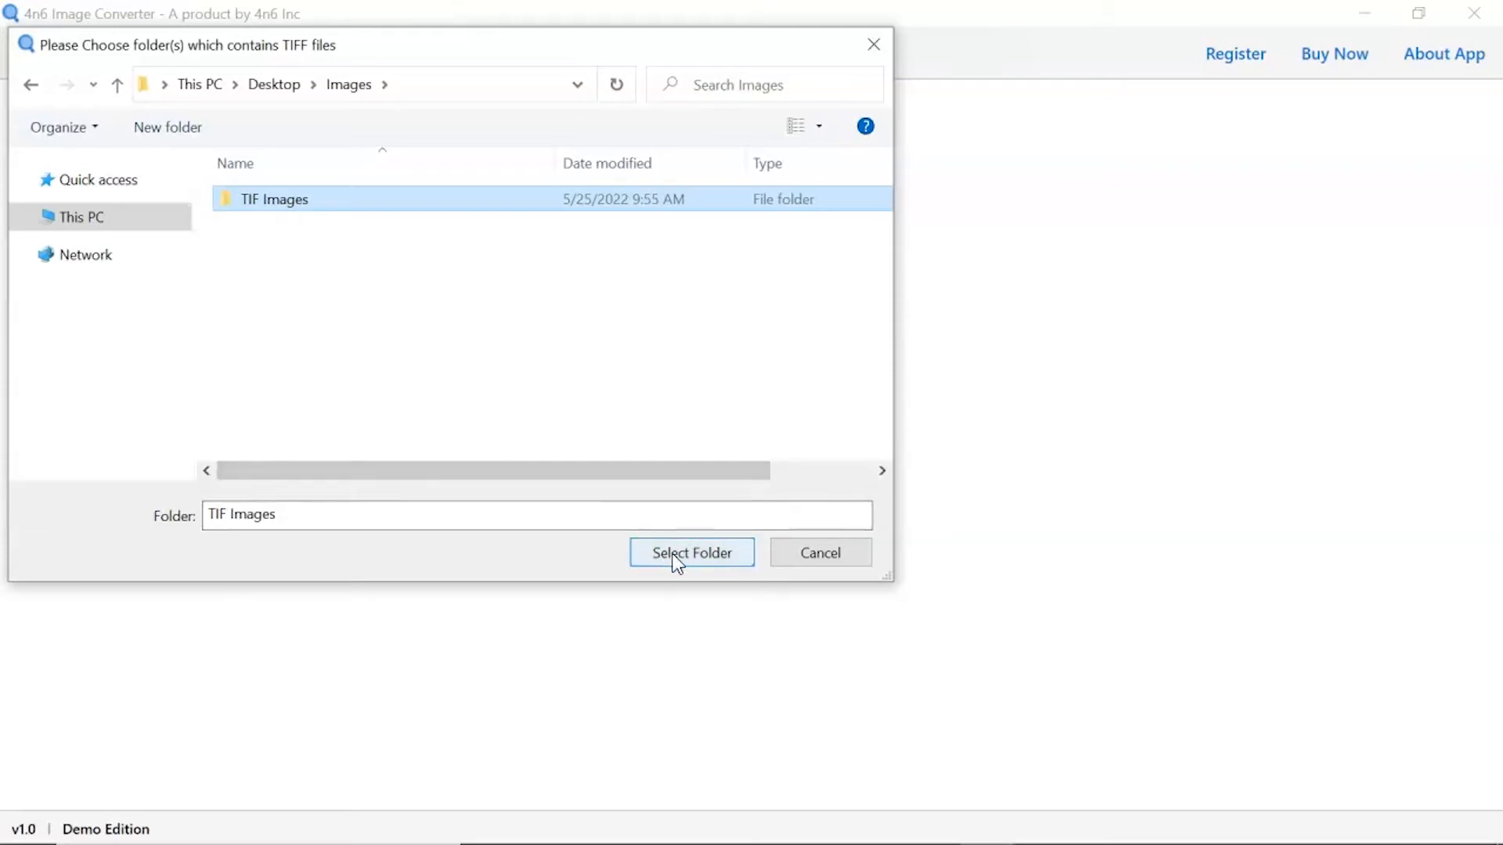
click(690, 551)
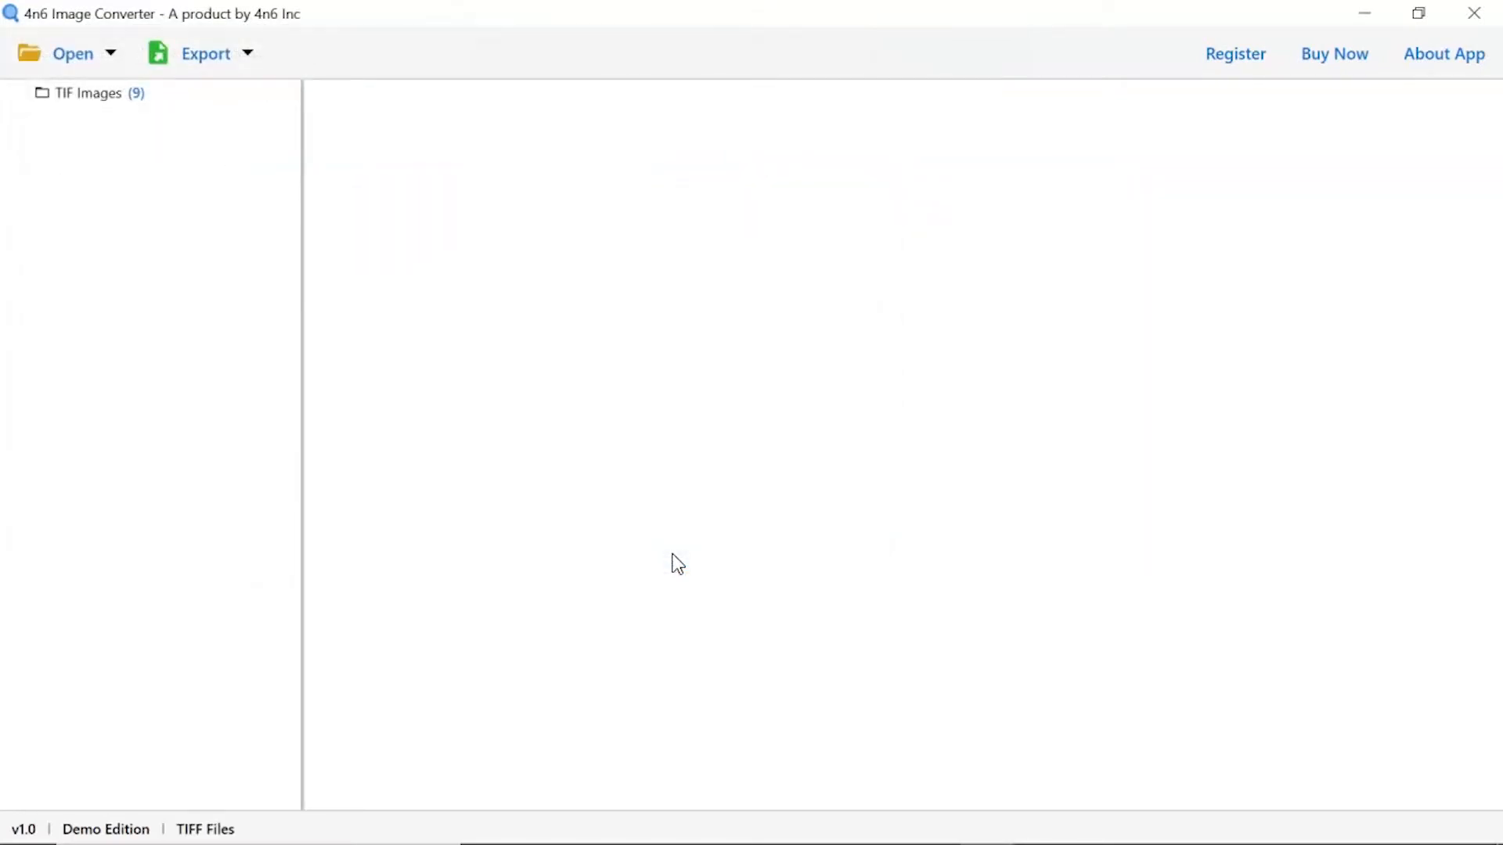
mouse_move(377, 384)
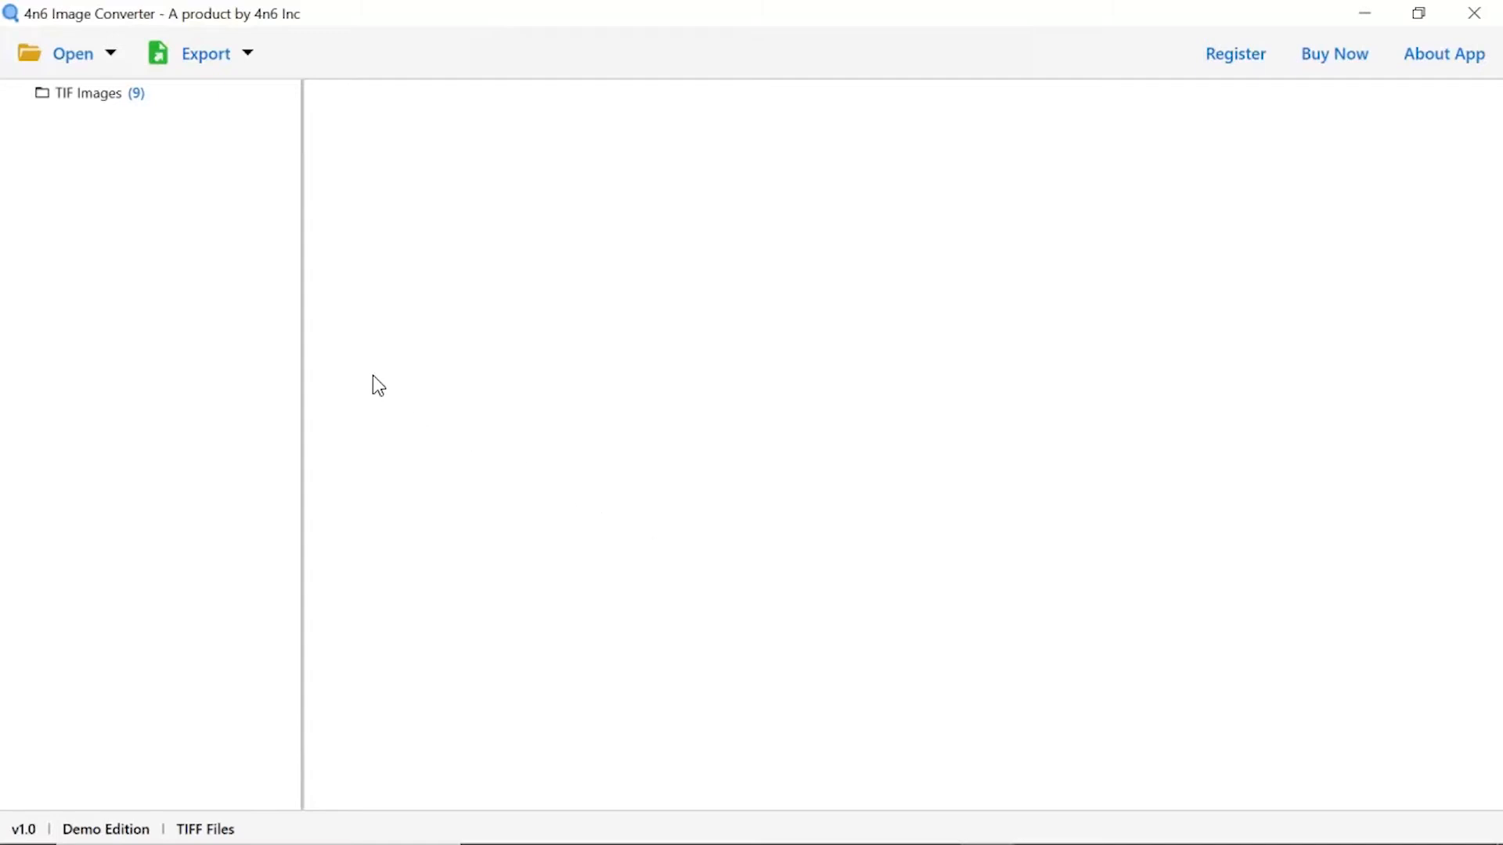
Step: List the nine TIF Images files and preview the rose image
click(89, 93)
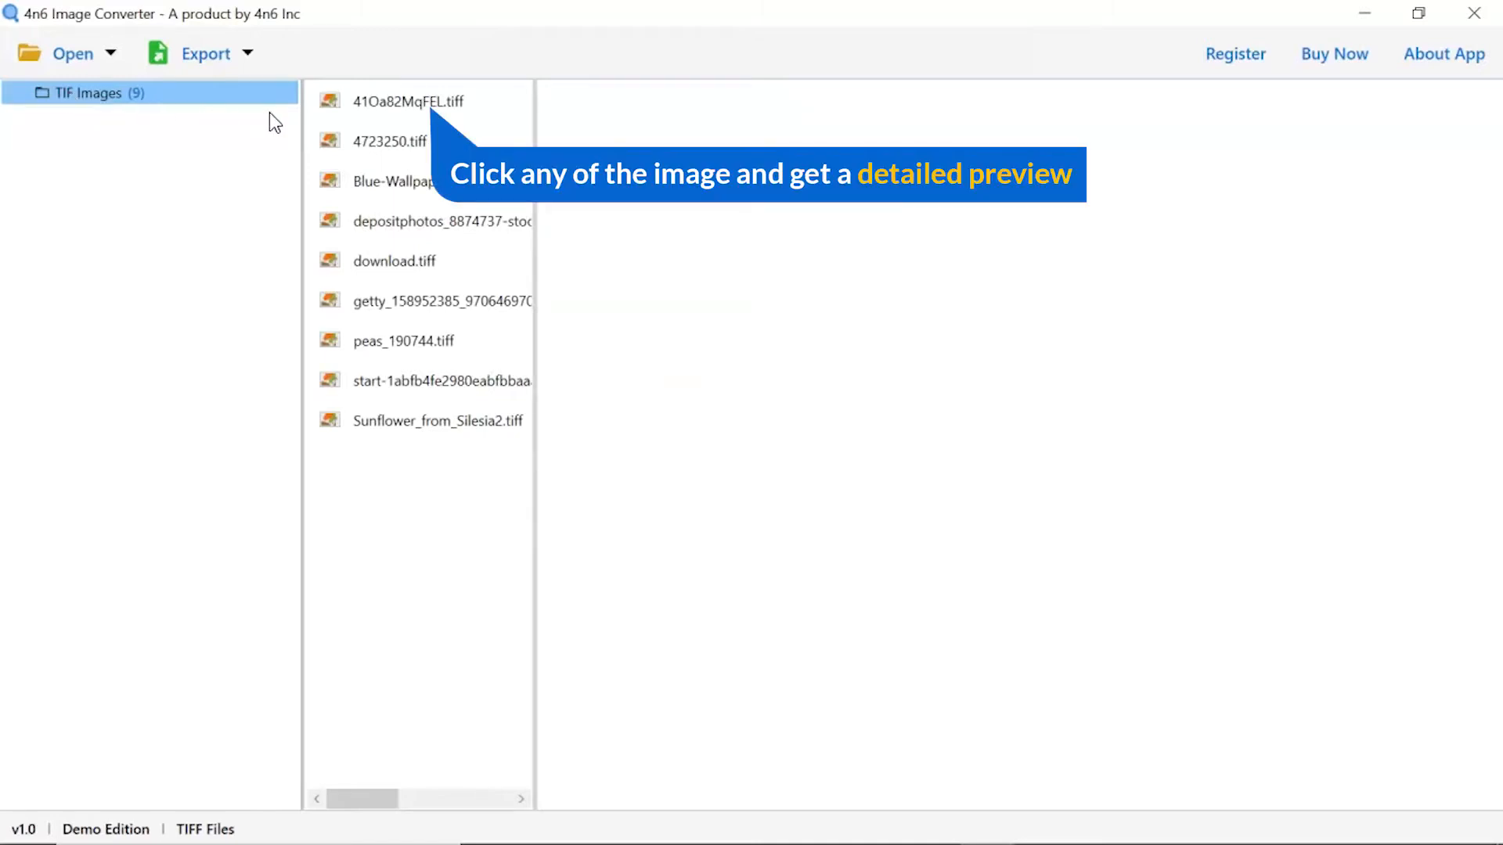
click(409, 101)
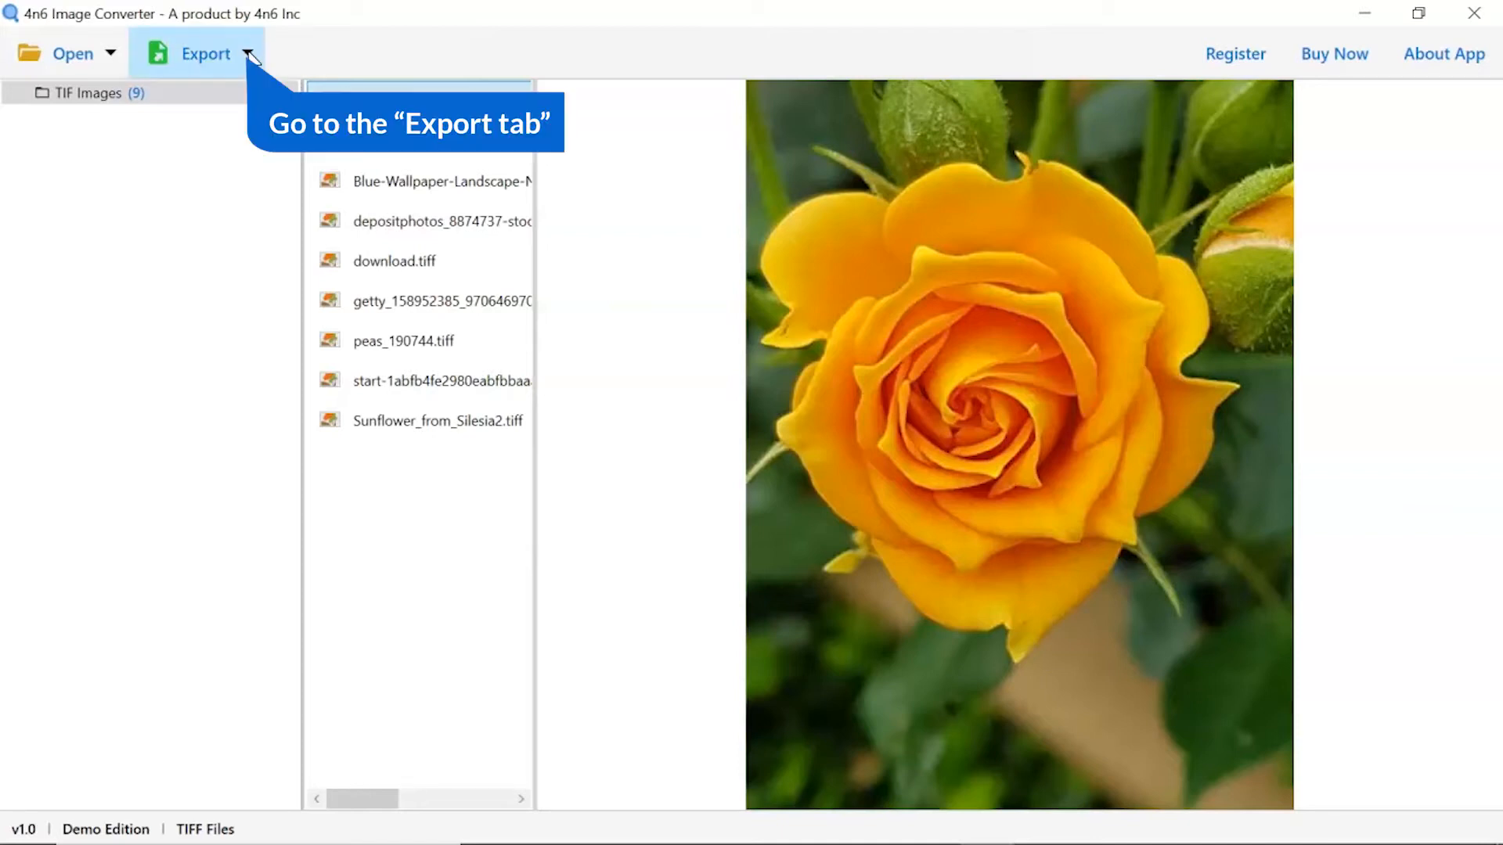
Step: Pick GIF from the Export format grid
click(204, 53)
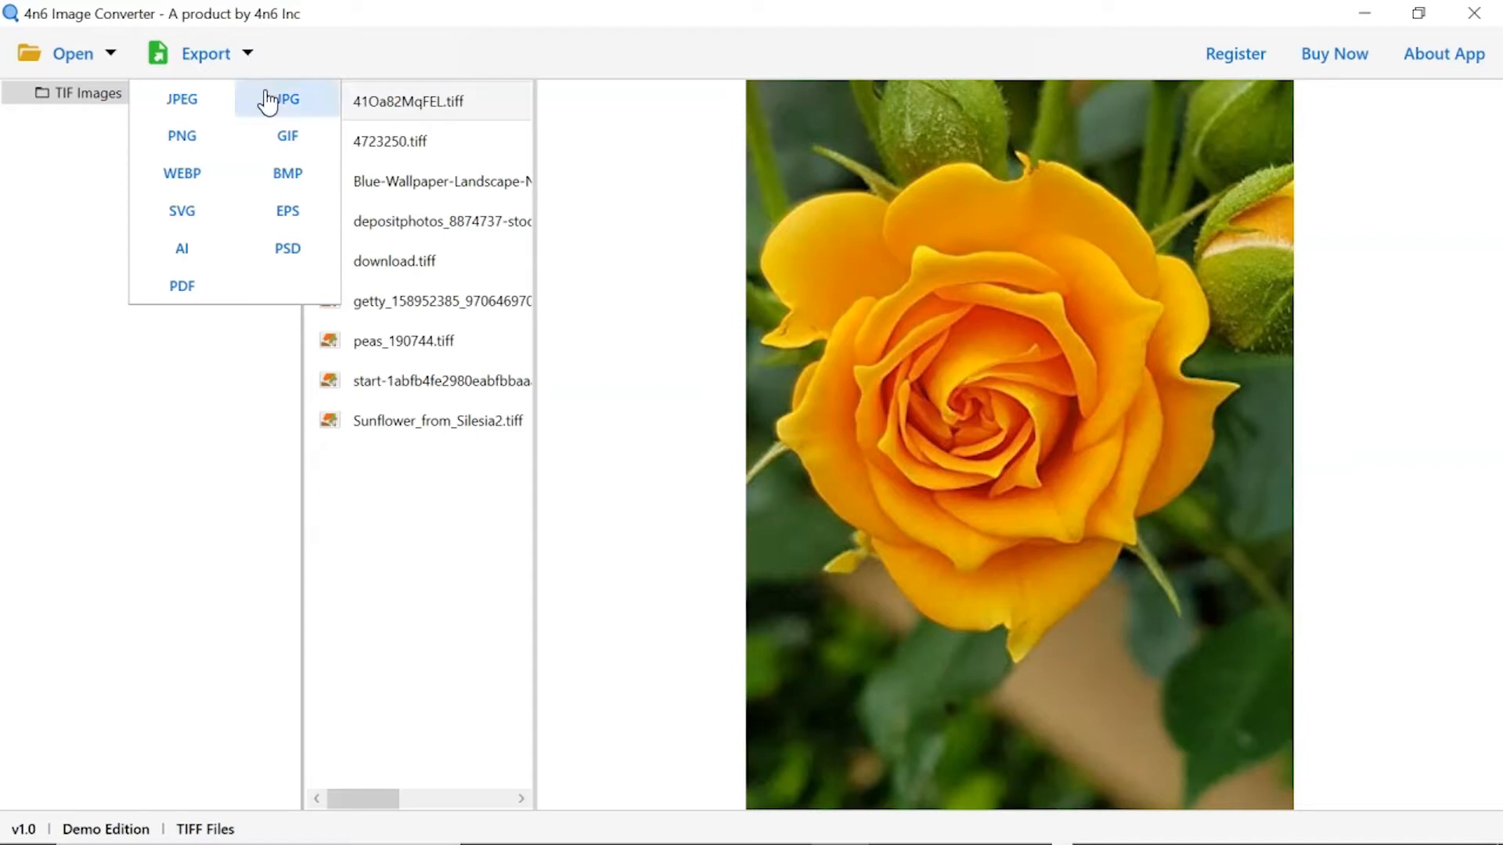
mouse_move(286, 135)
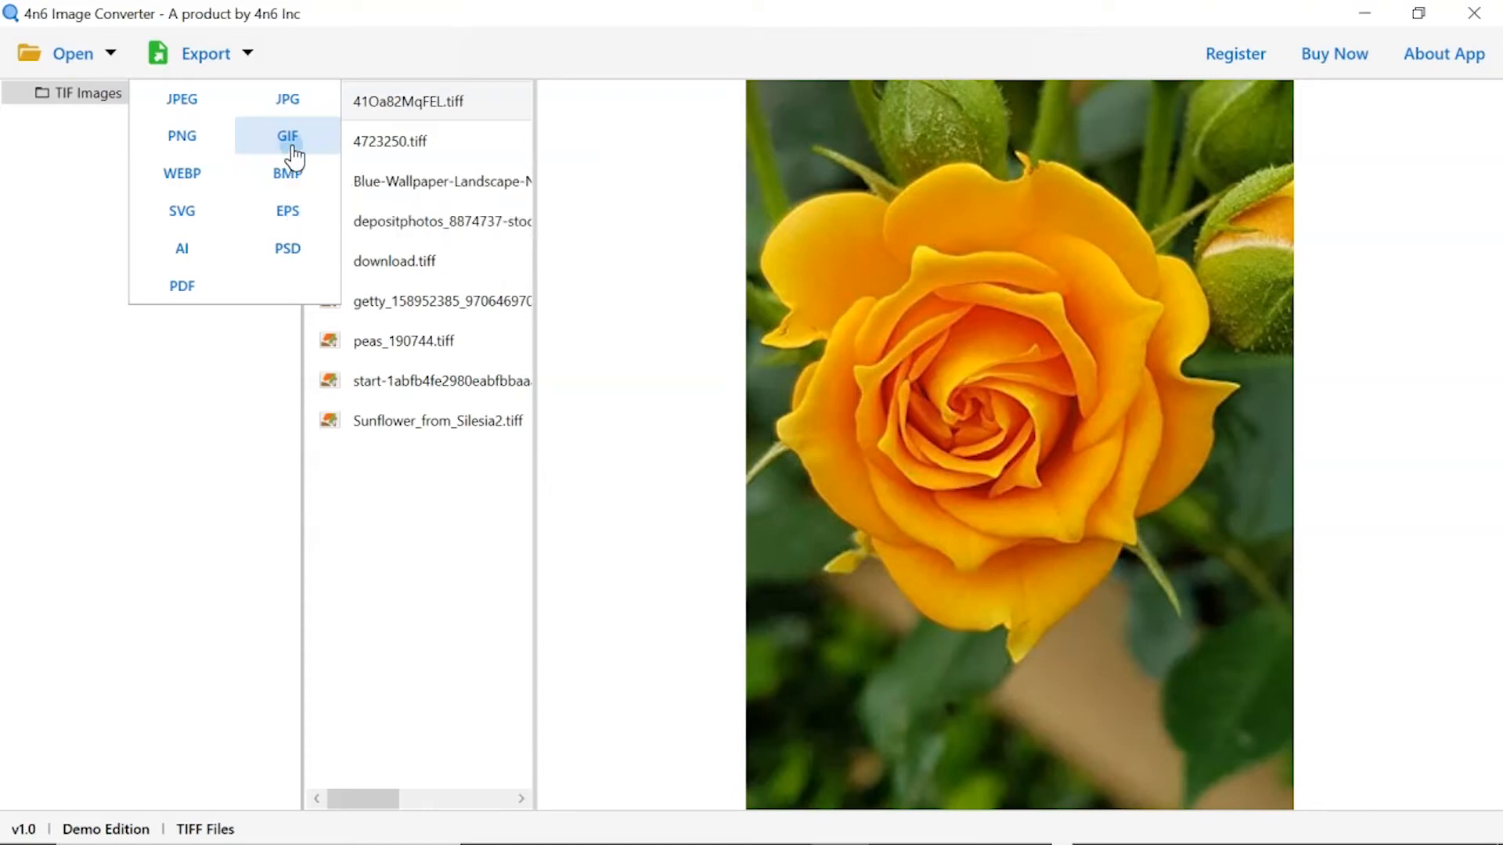
click(287, 135)
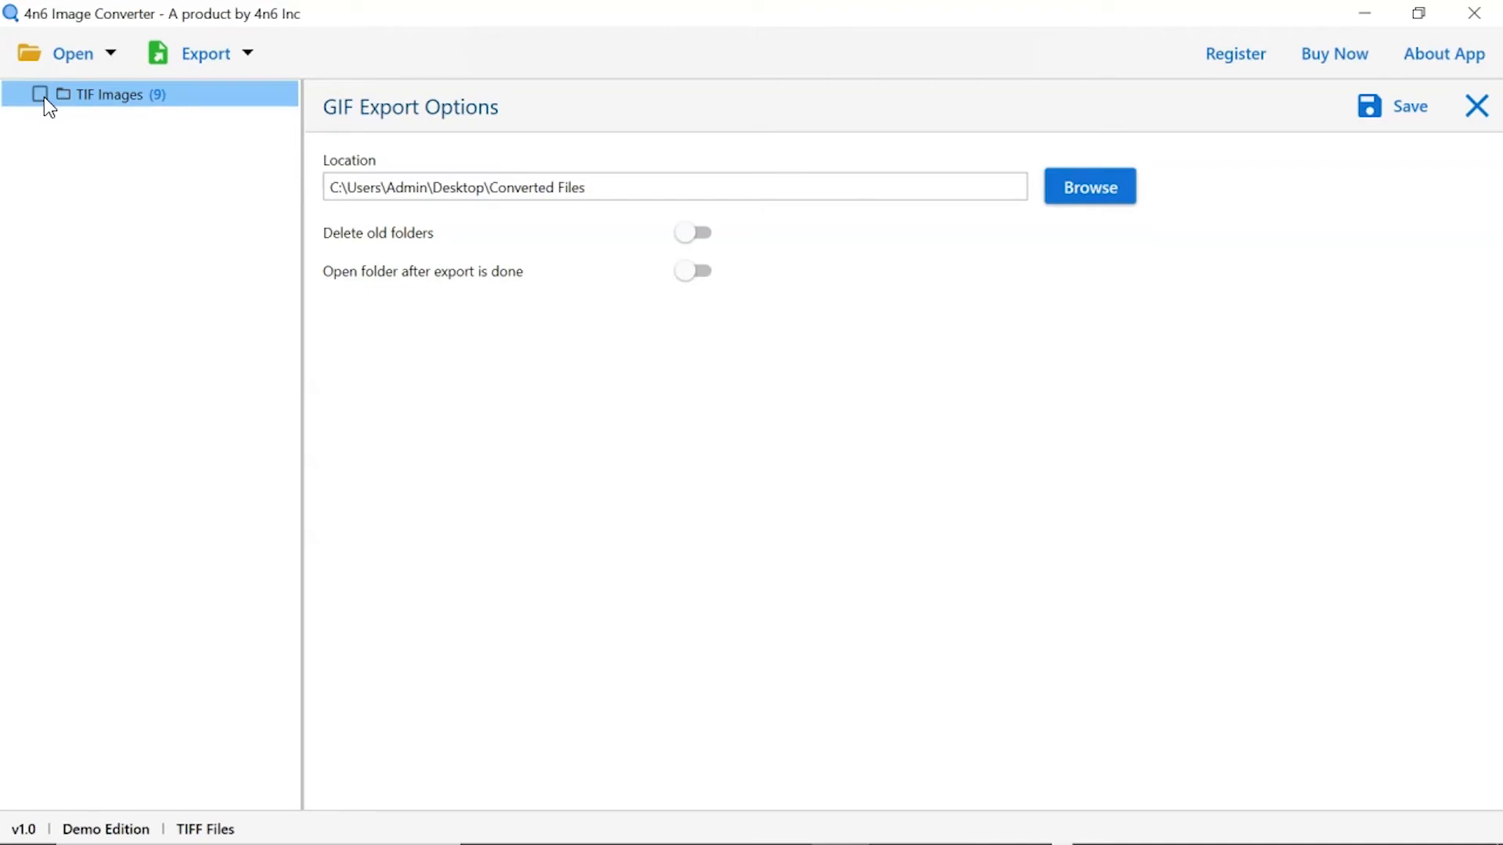
Step: Tick the TIF Images folder and set Desktop Converted Files as the destination
click(40, 94)
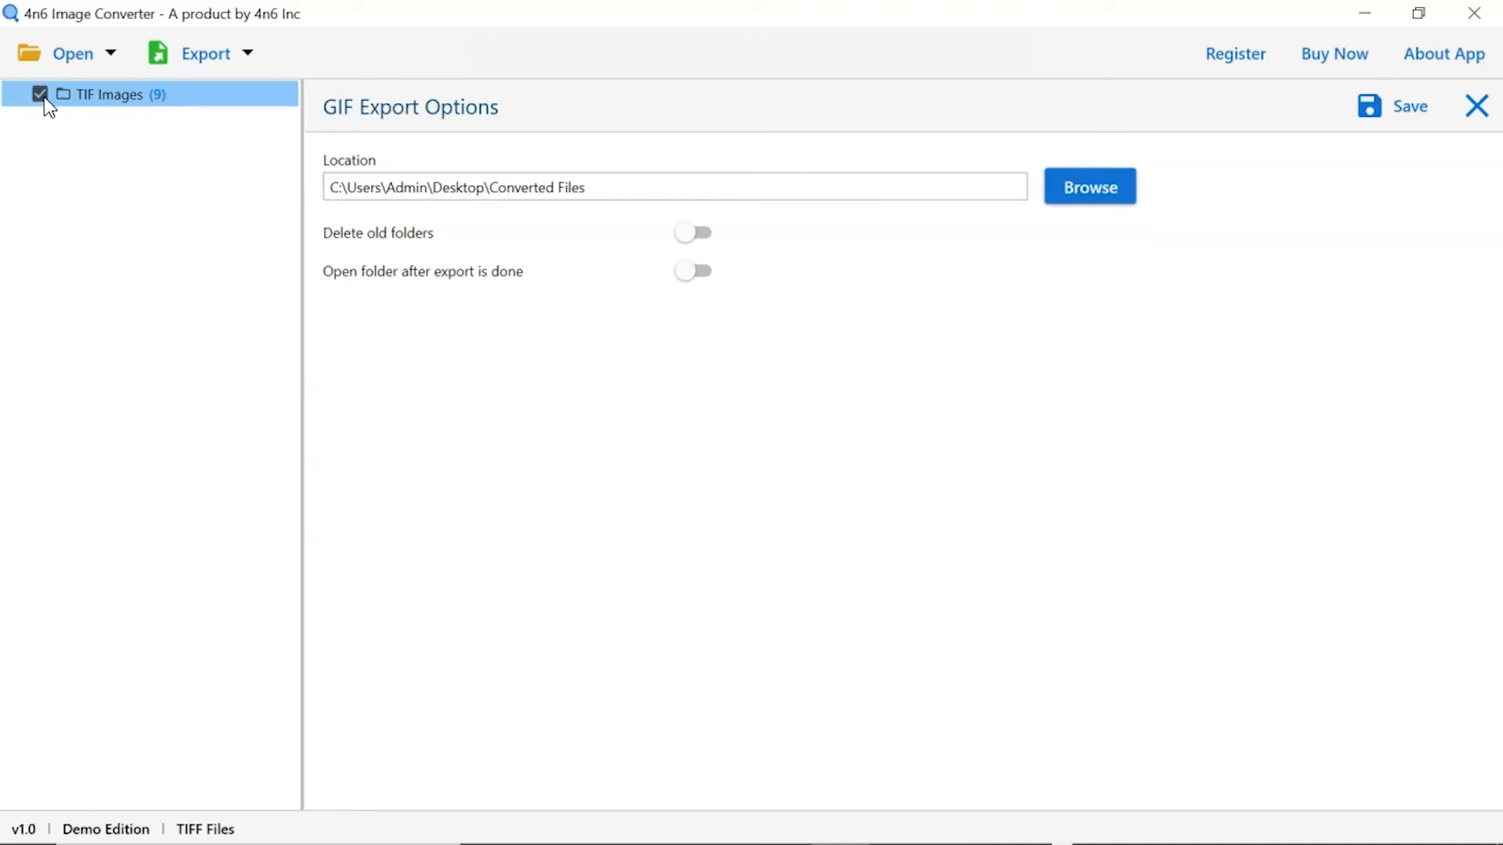
mouse_move(366, 297)
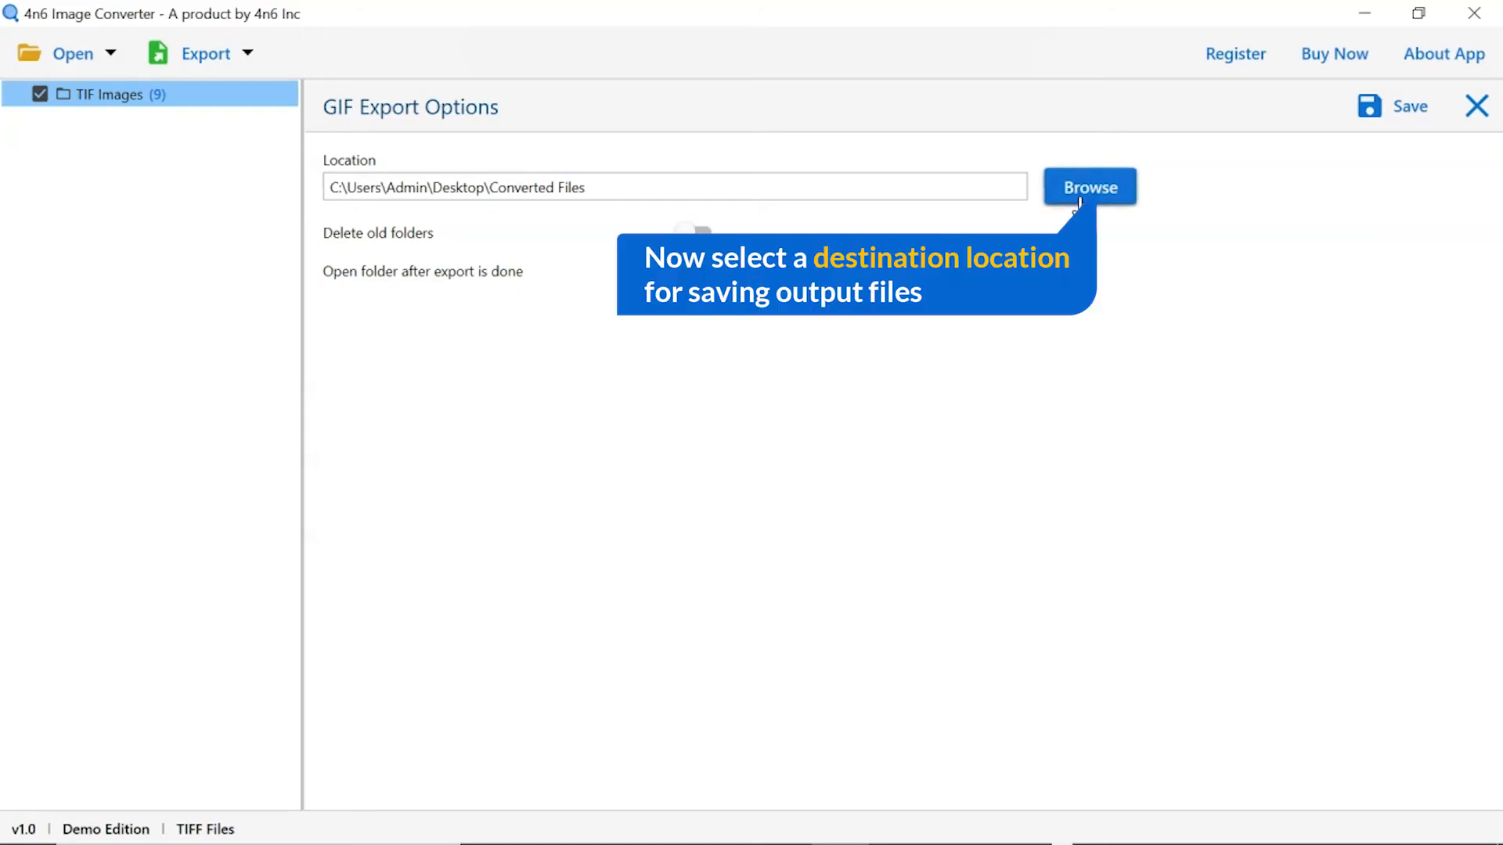
click(1089, 187)
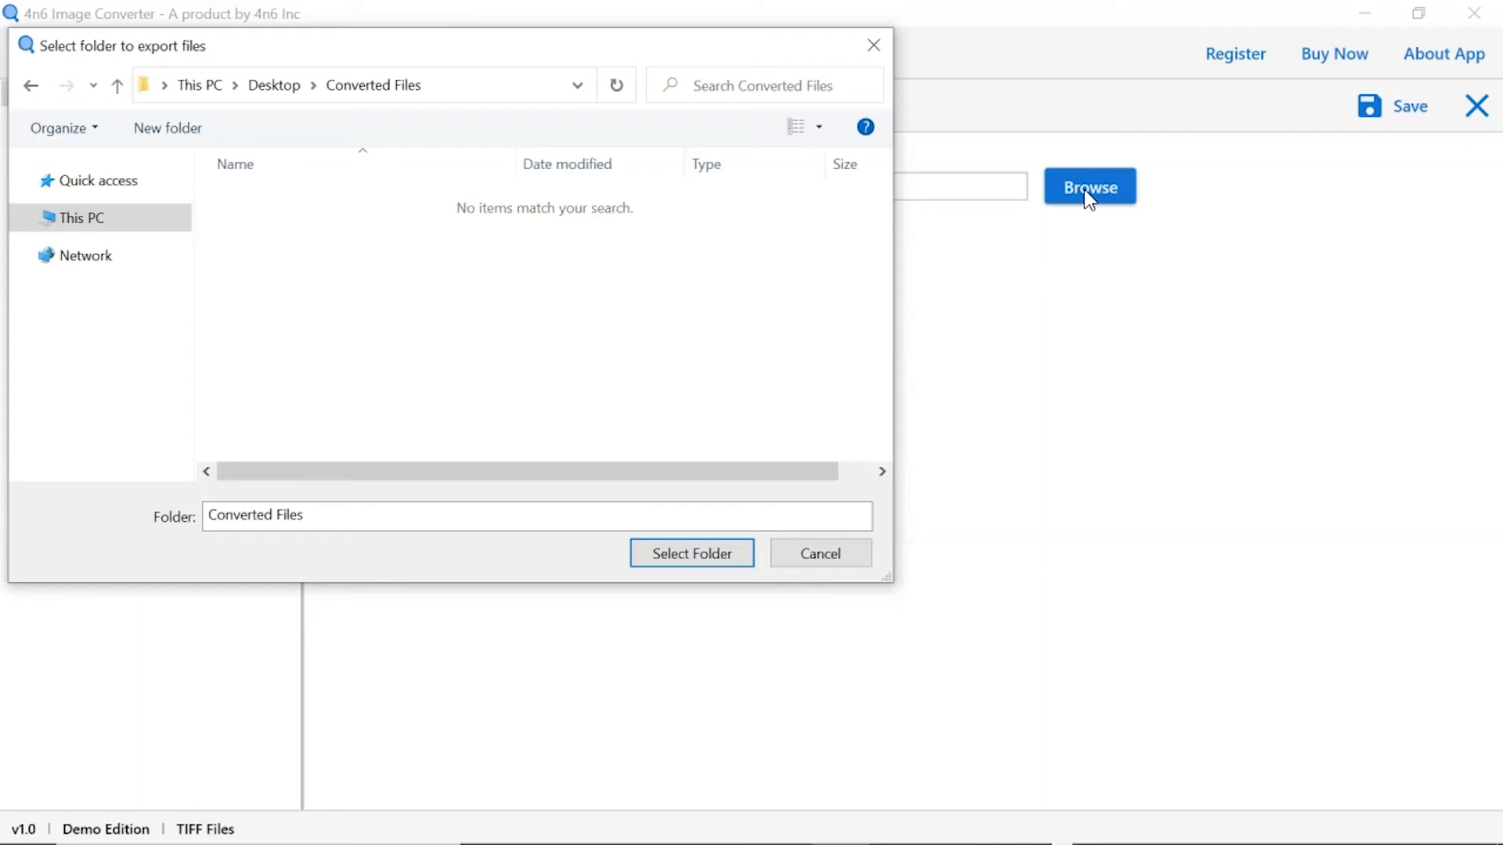
click(691, 553)
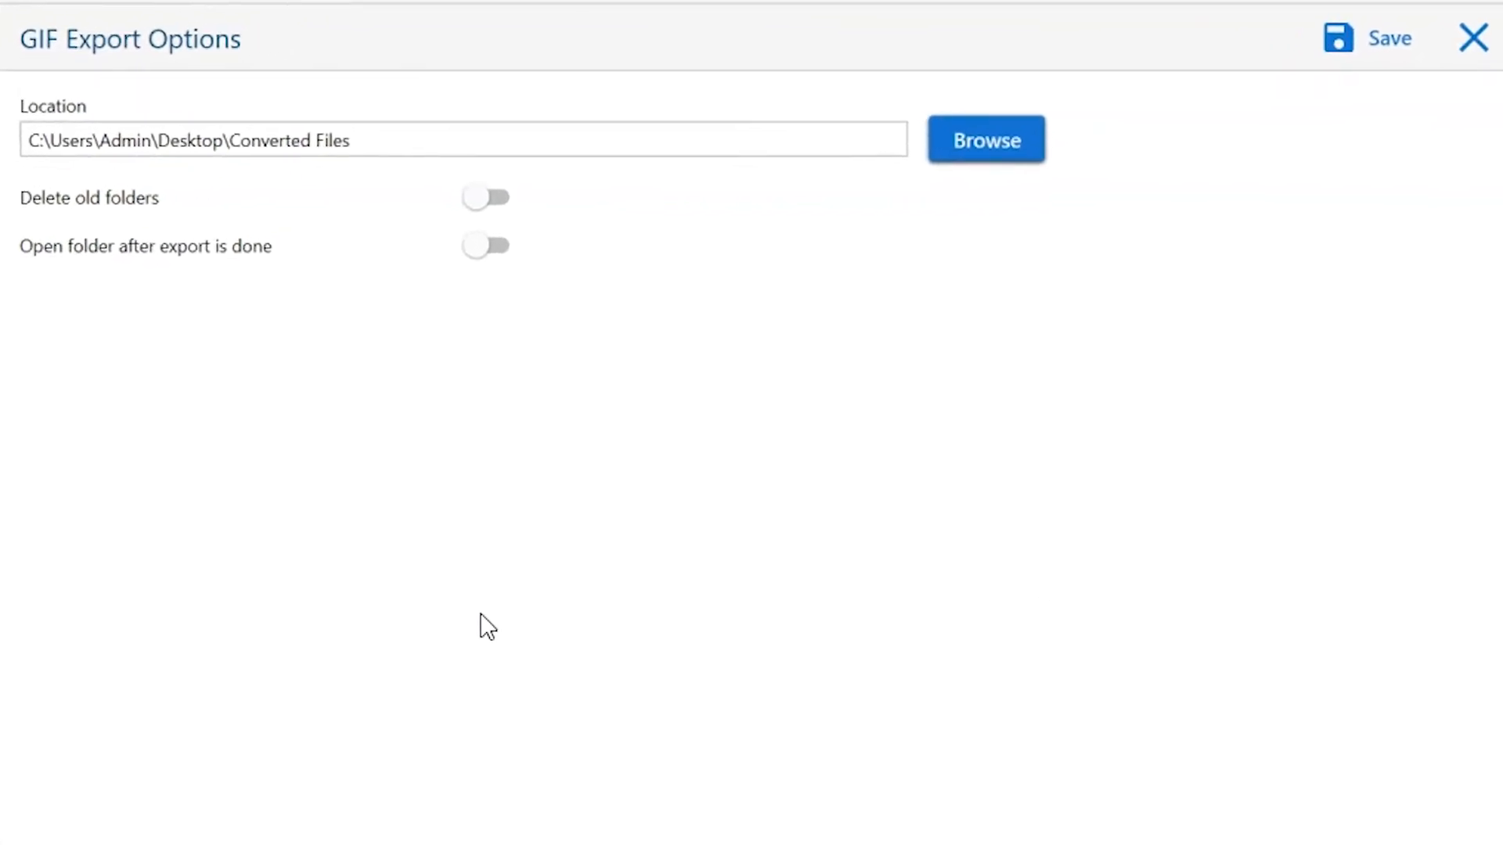
mouse_move(478, 324)
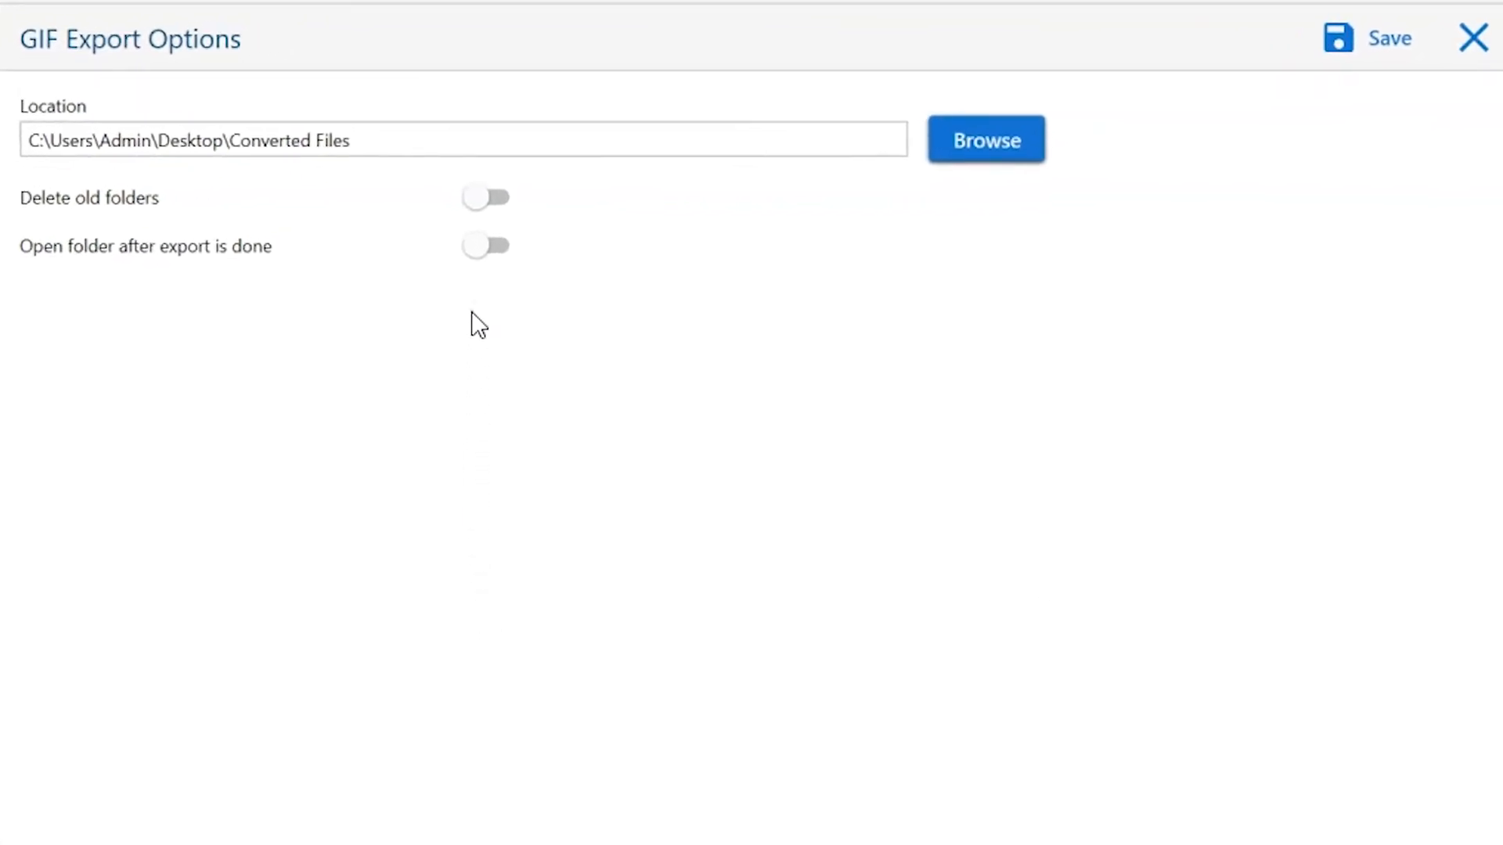
mouse_move(486, 198)
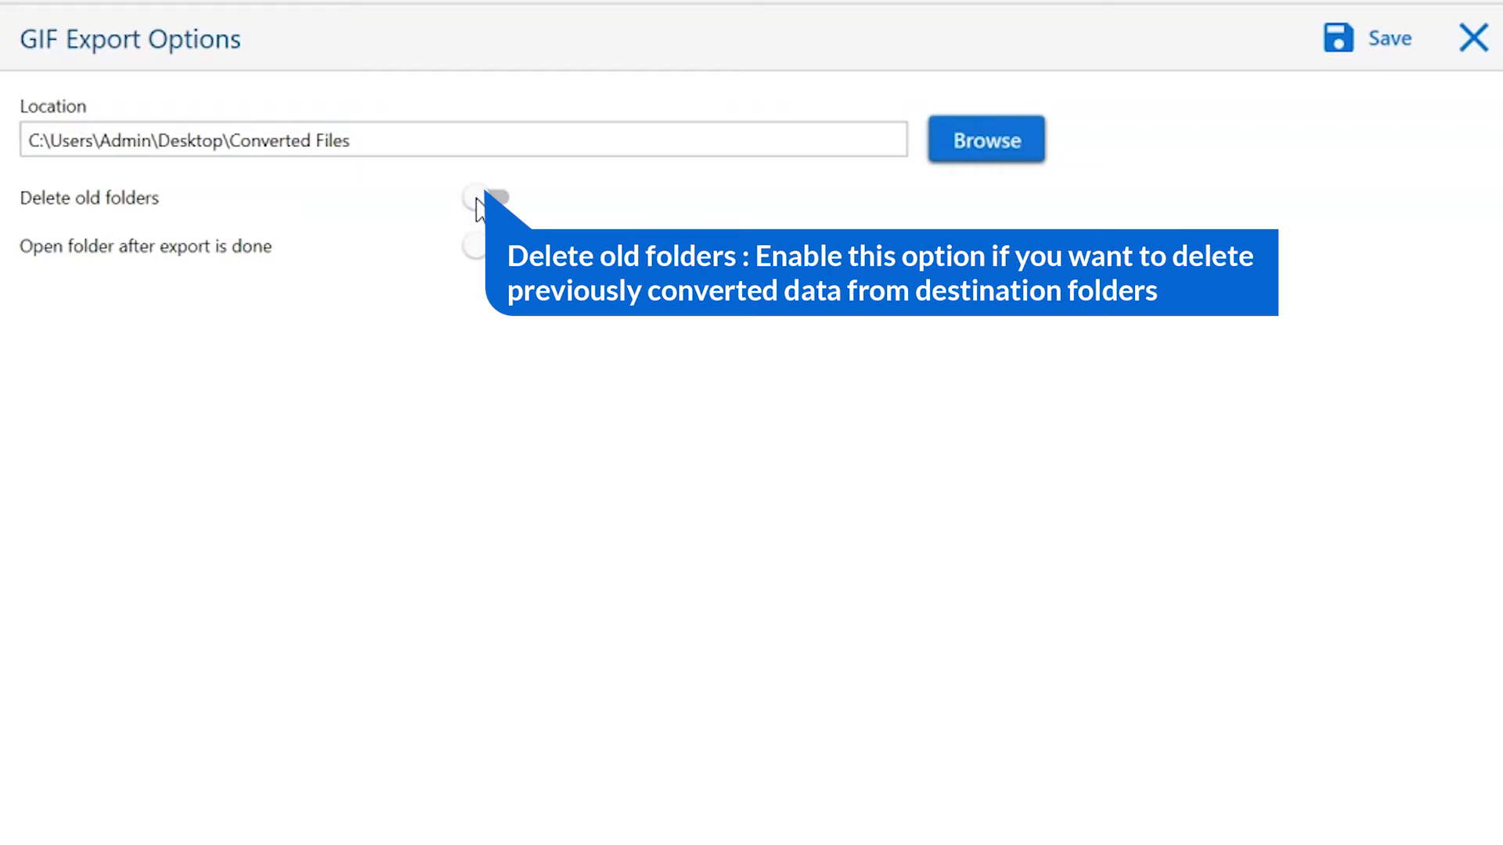
click(491, 198)
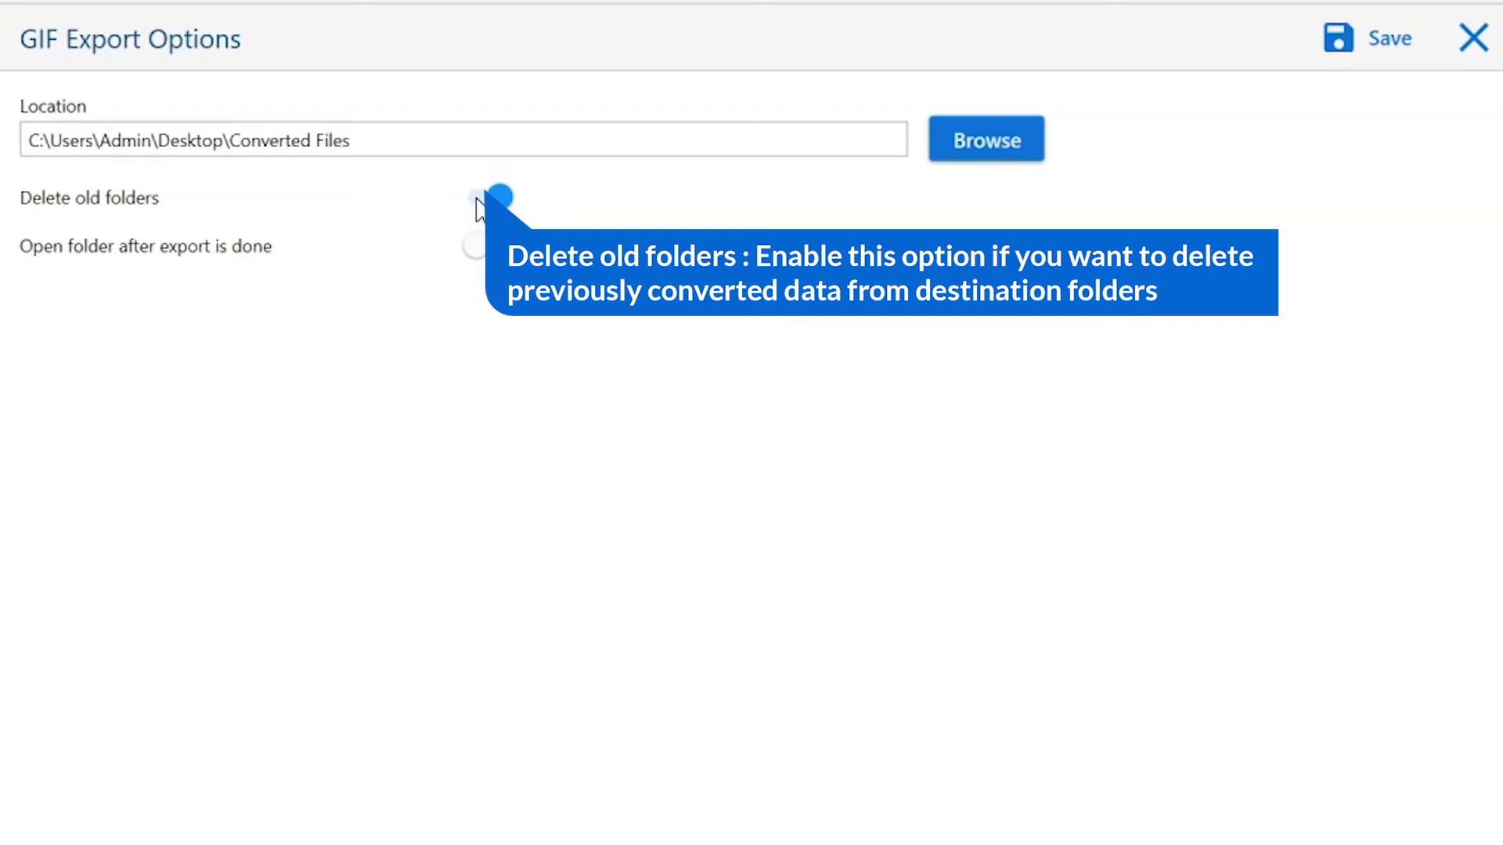
mouse_move(484, 209)
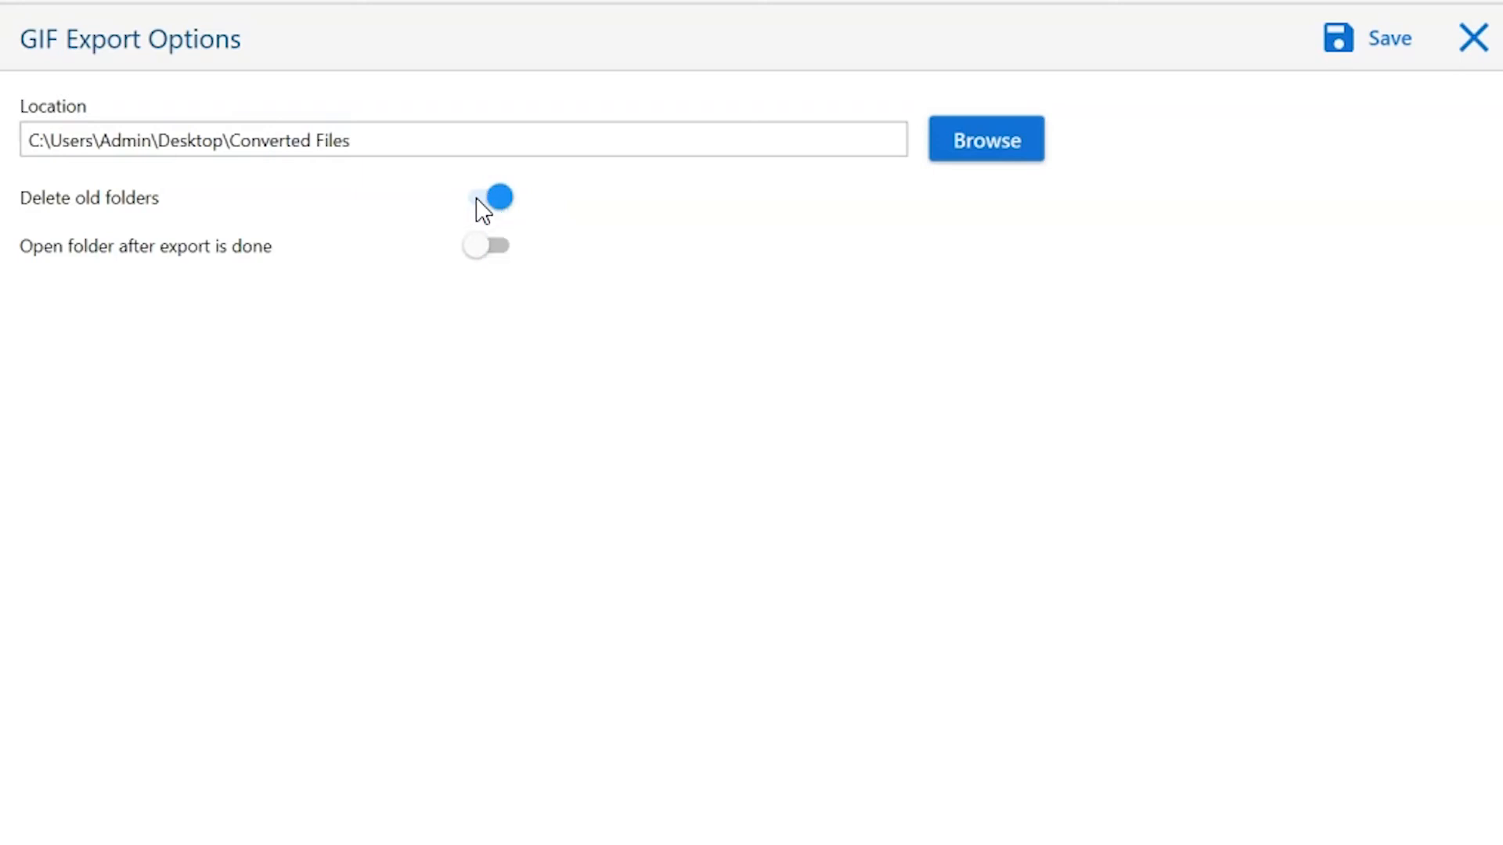
click(486, 196)
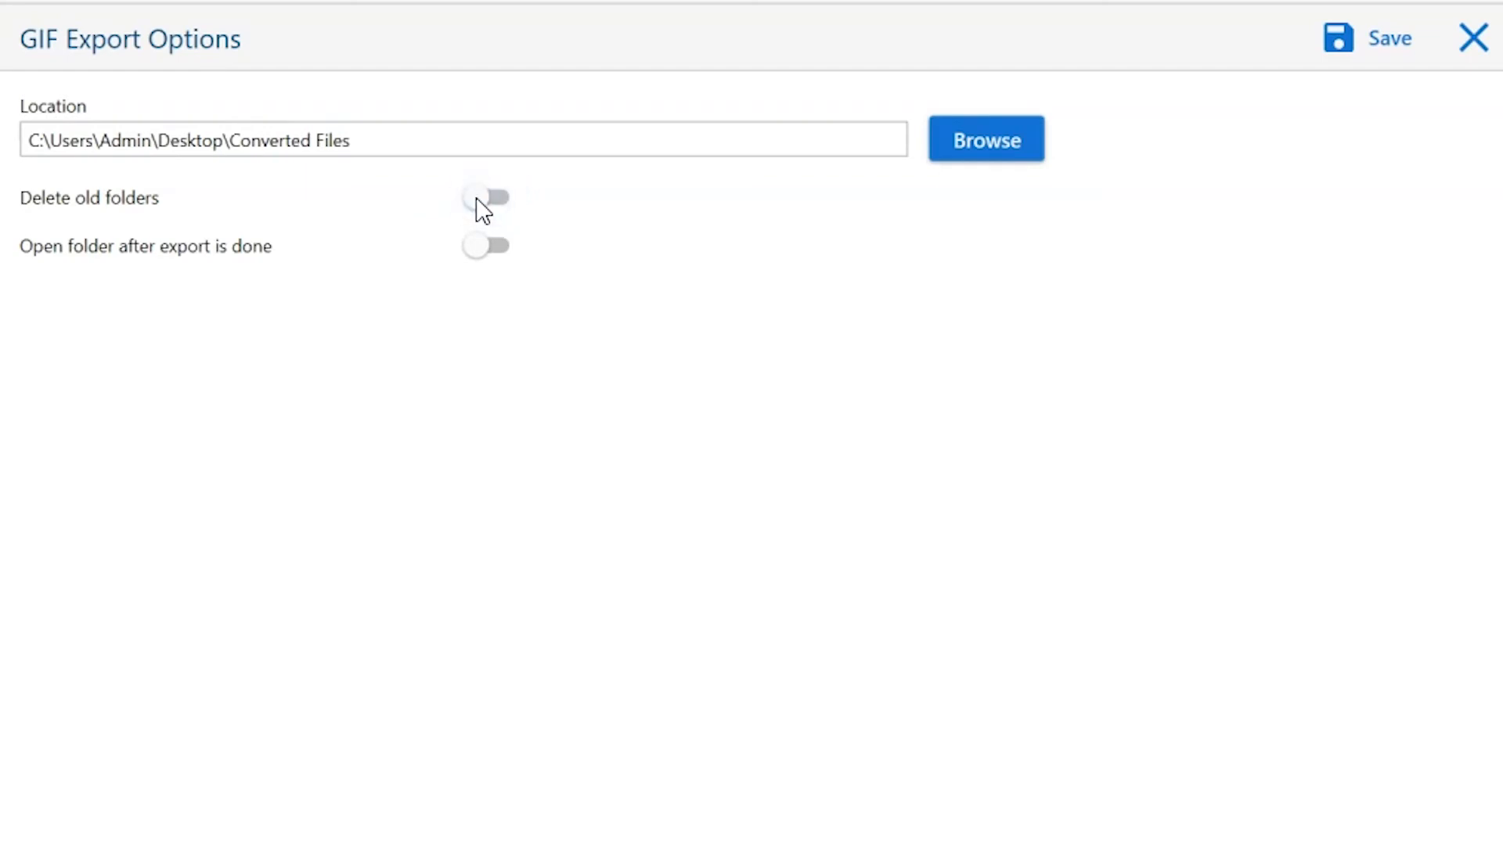
mouse_move(482, 254)
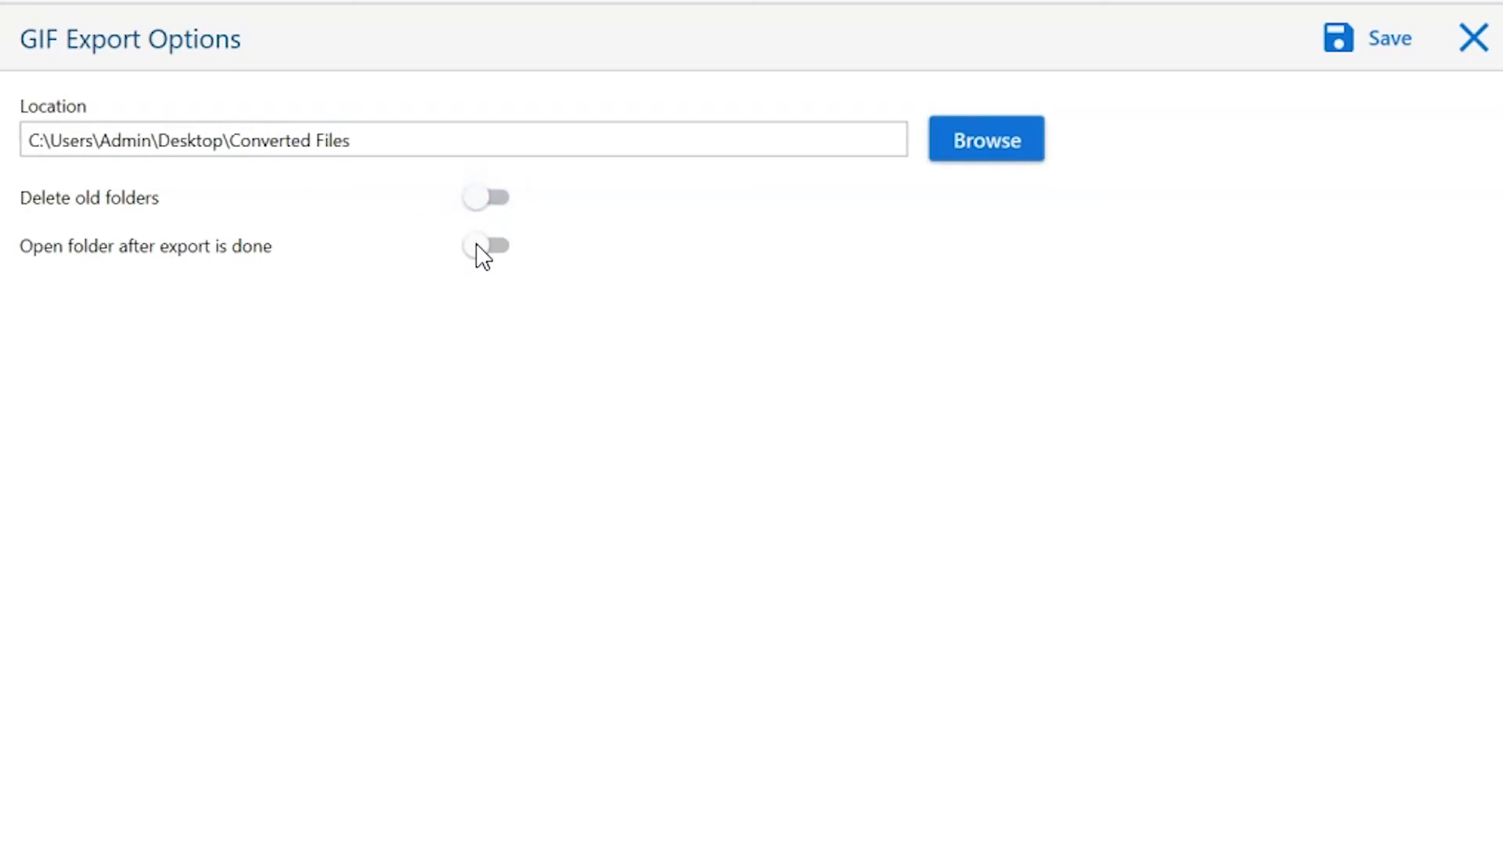
click(487, 245)
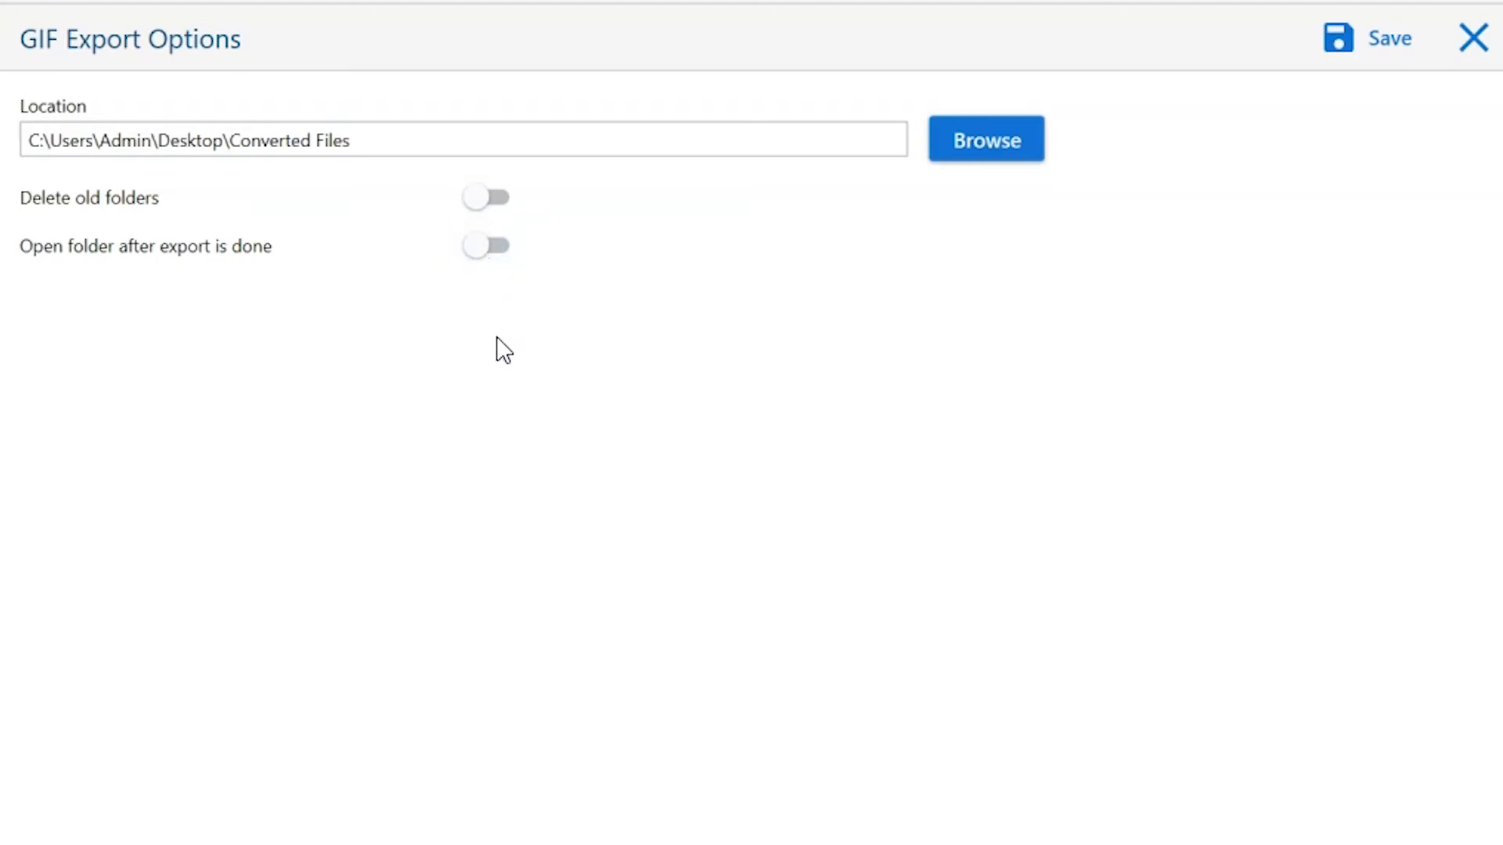
mouse_move(505, 358)
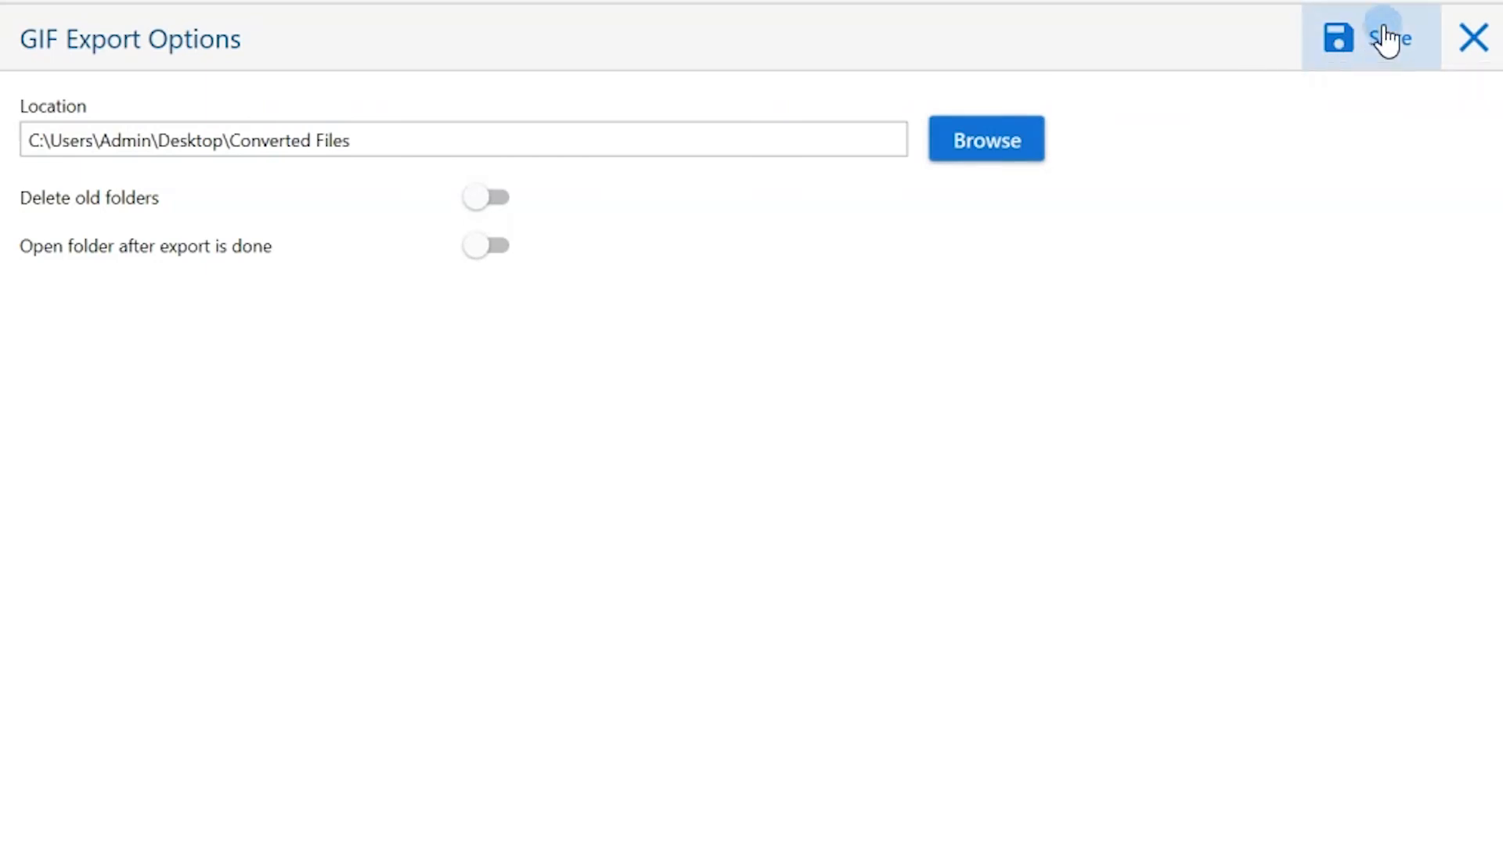
Step: Save the GIF export, dismiss the demo-limit notice, and open the output folder
click(1384, 39)
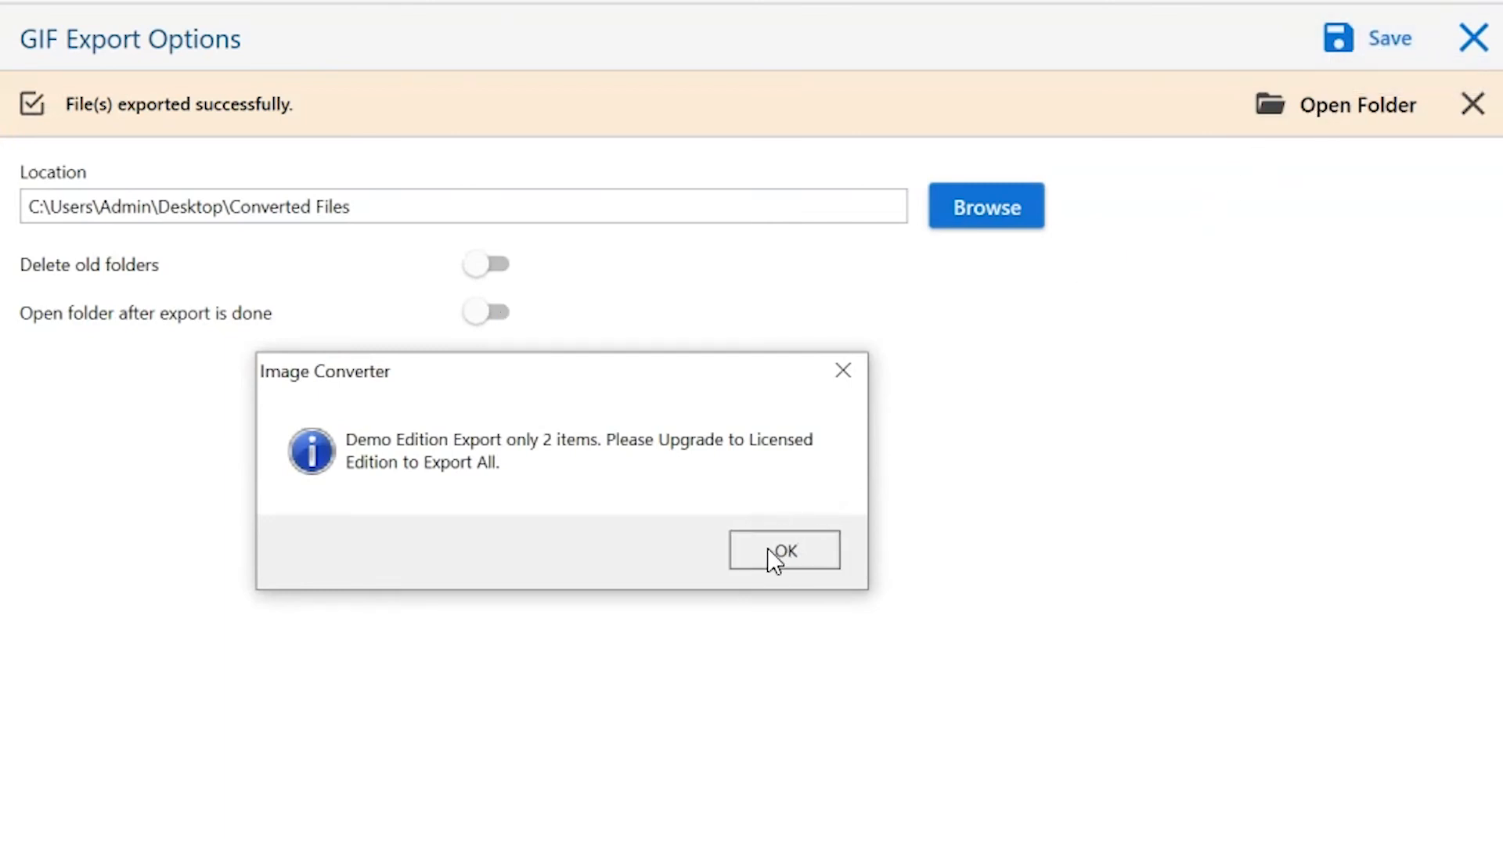
click(782, 550)
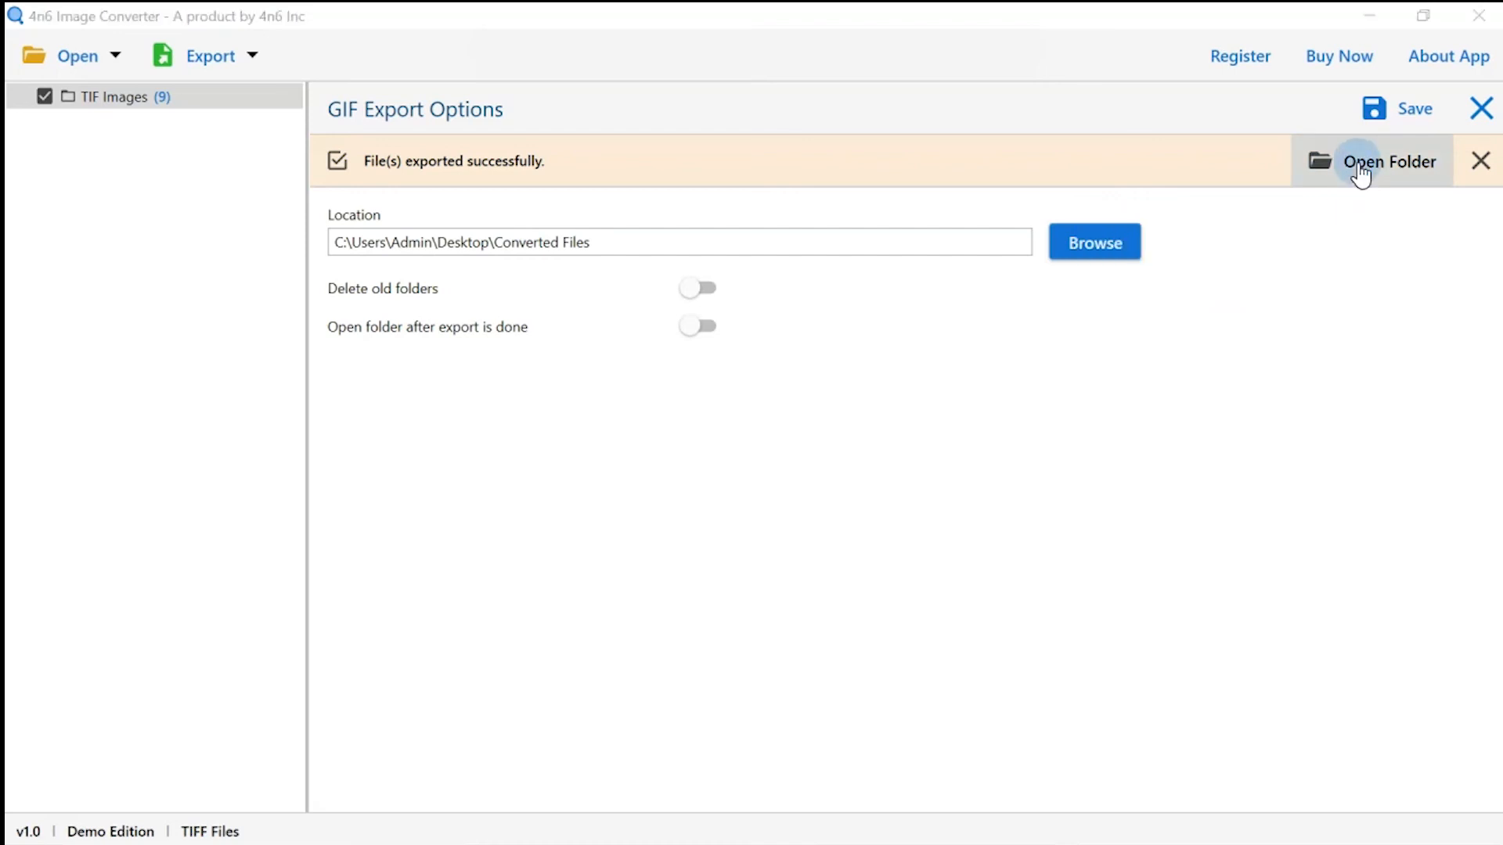
click(1387, 162)
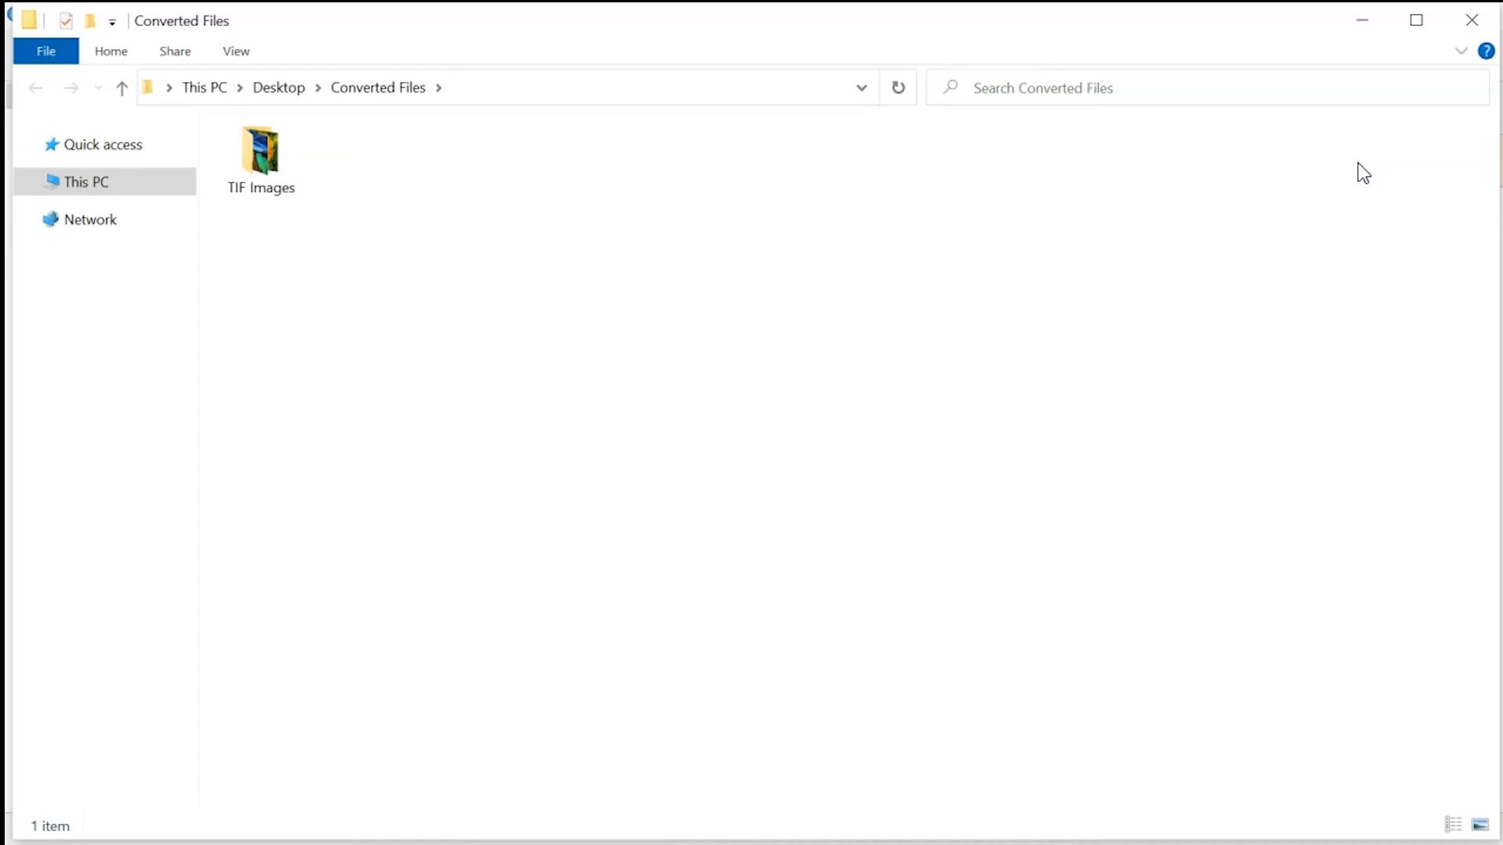
mouse_move(1331, 187)
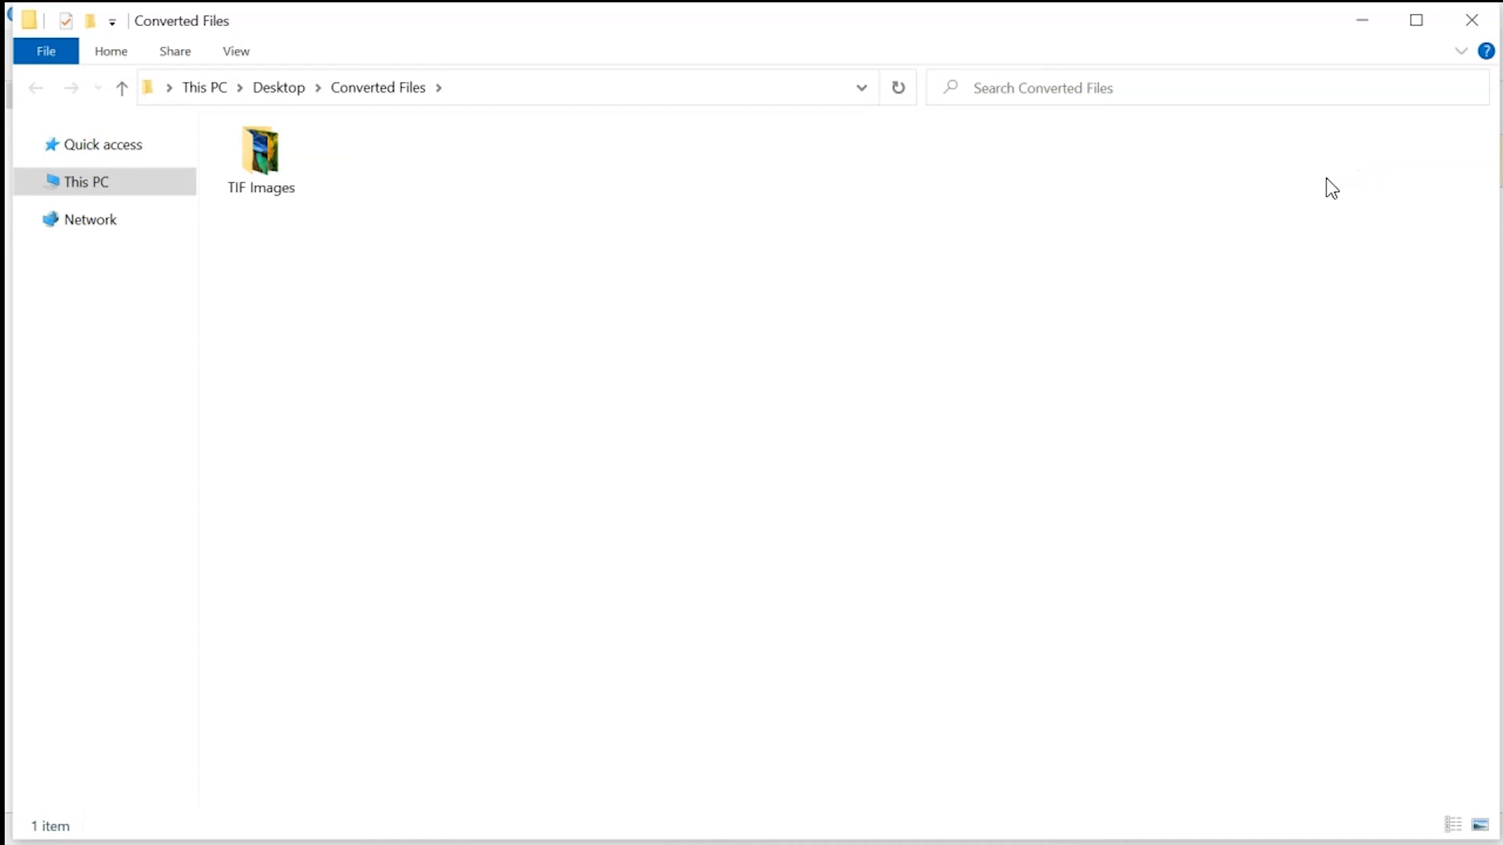
Step: Open Converted Files' TIF Images folder to view the rose and pier GIFs
click(260, 158)
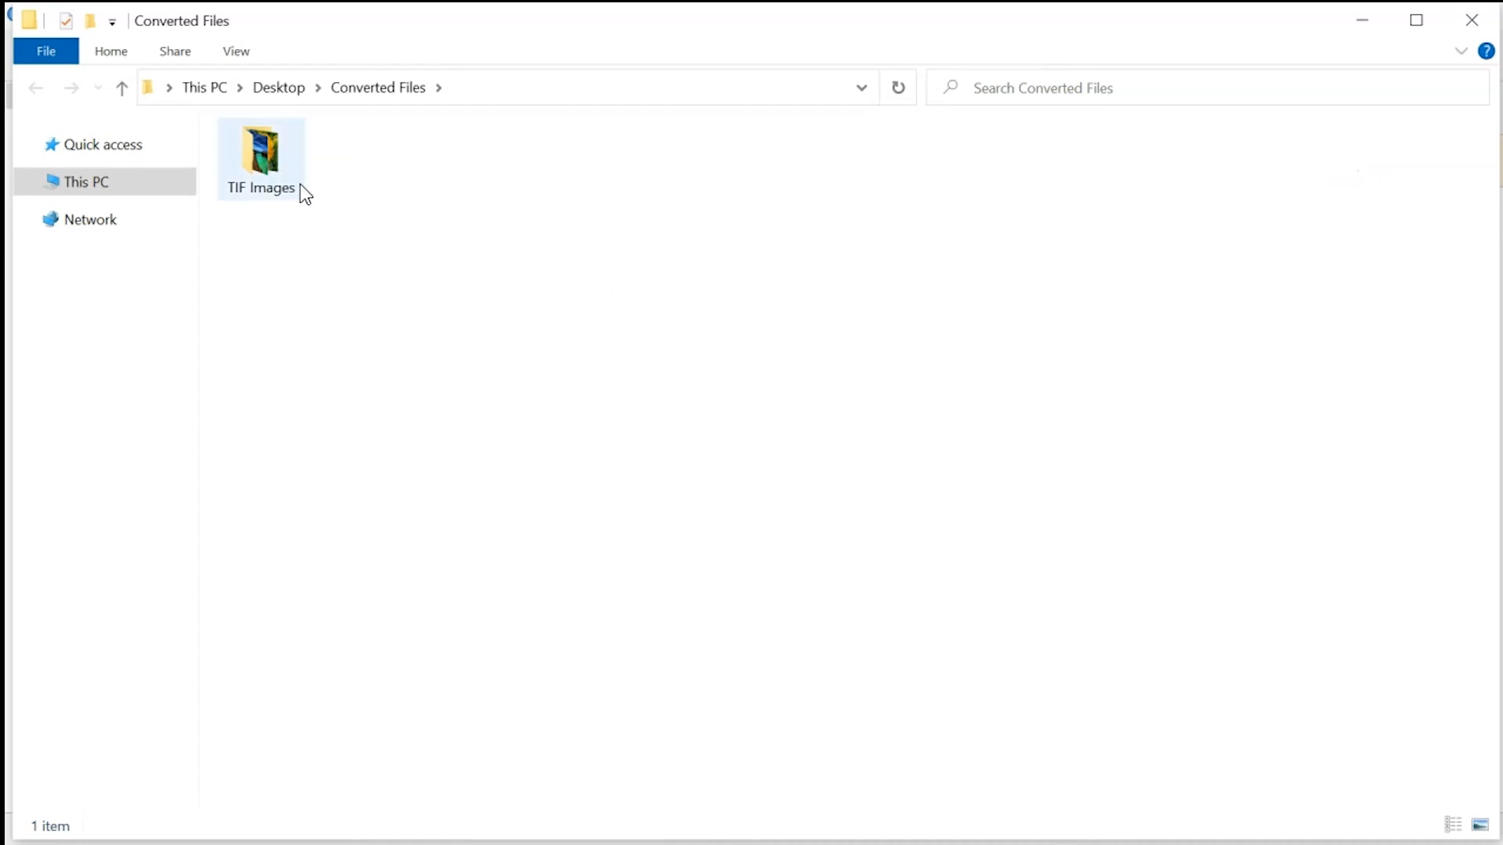
double_click(261, 158)
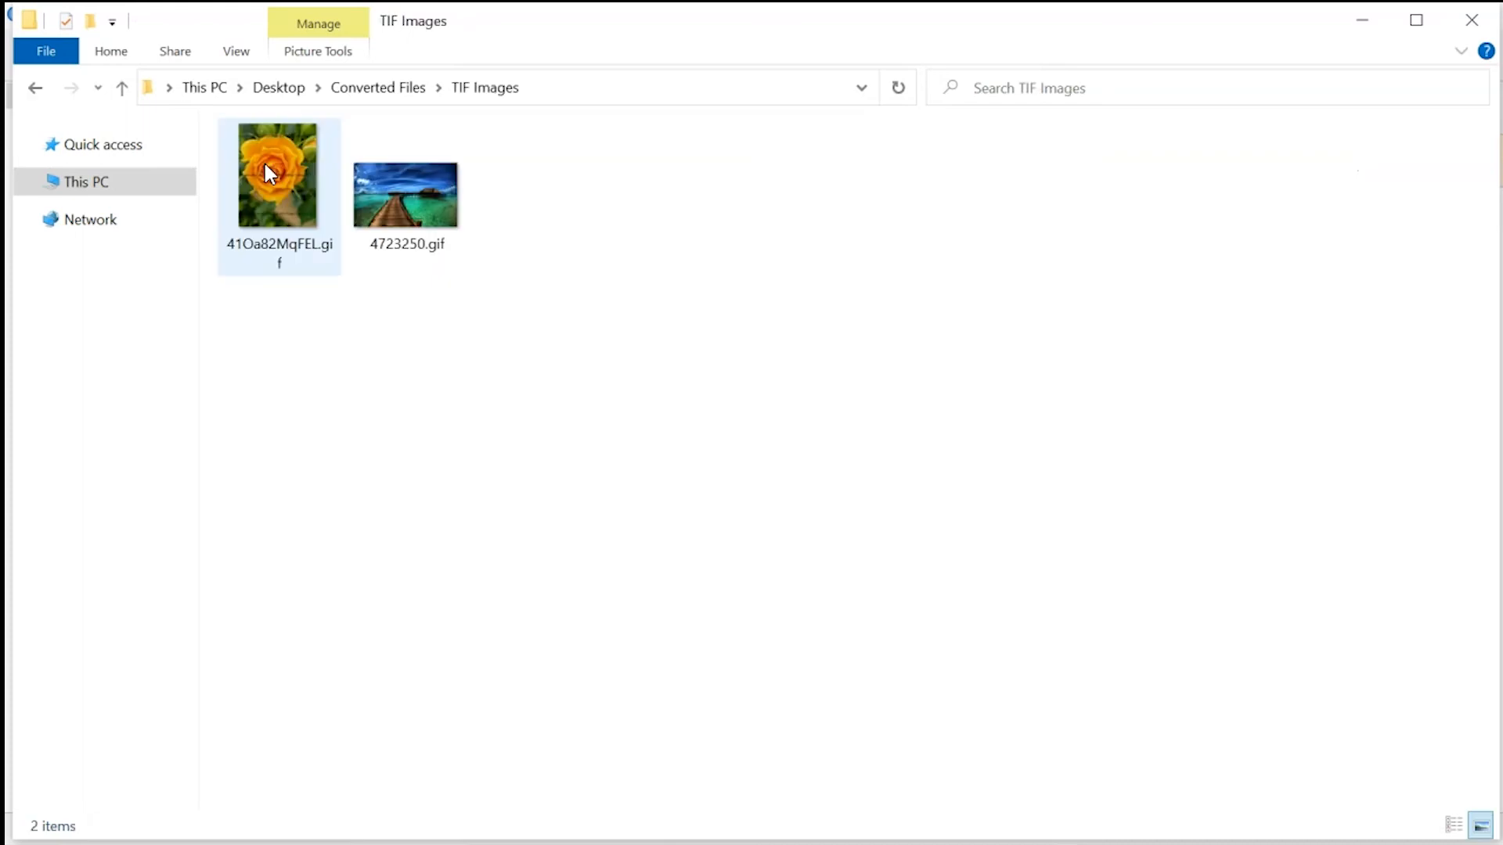
click(380, 346)
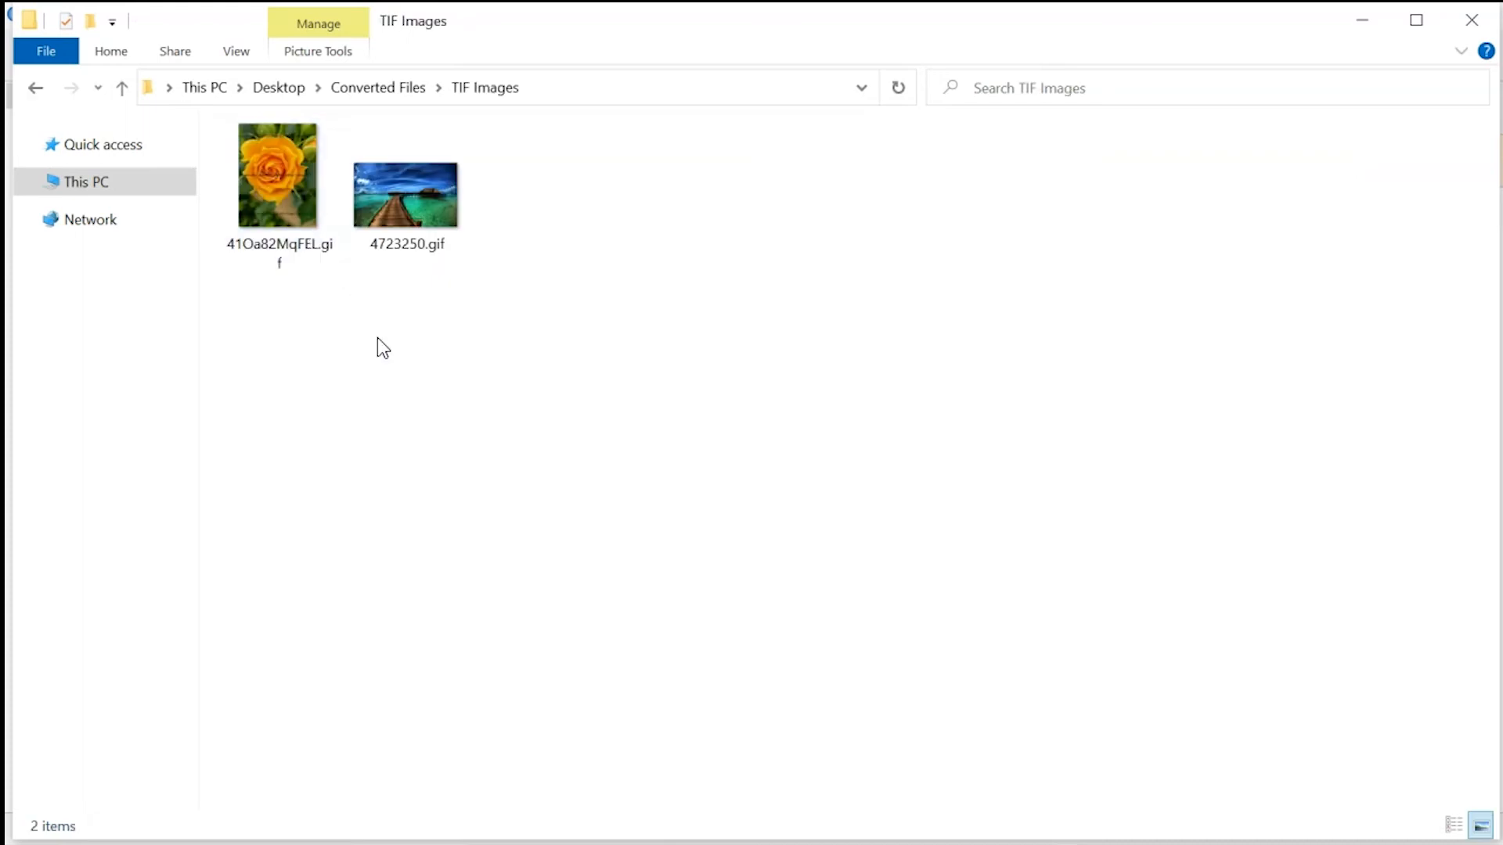